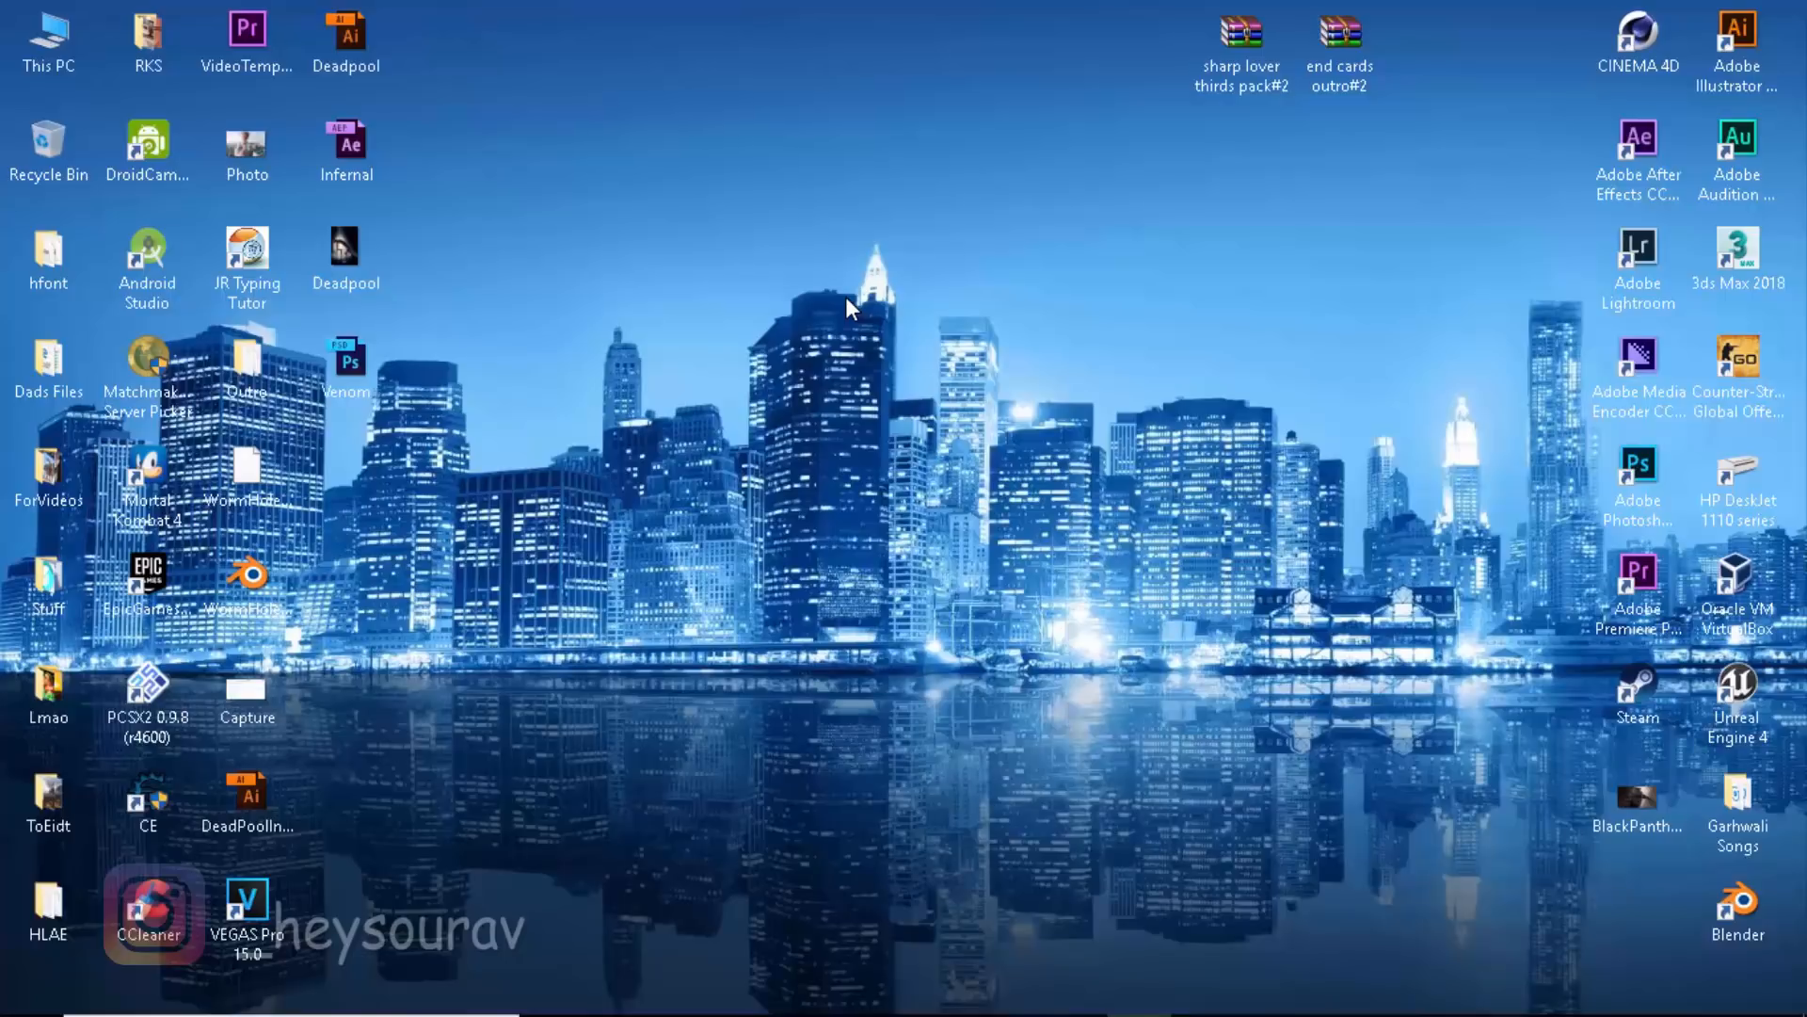
mouse_move(404, 322)
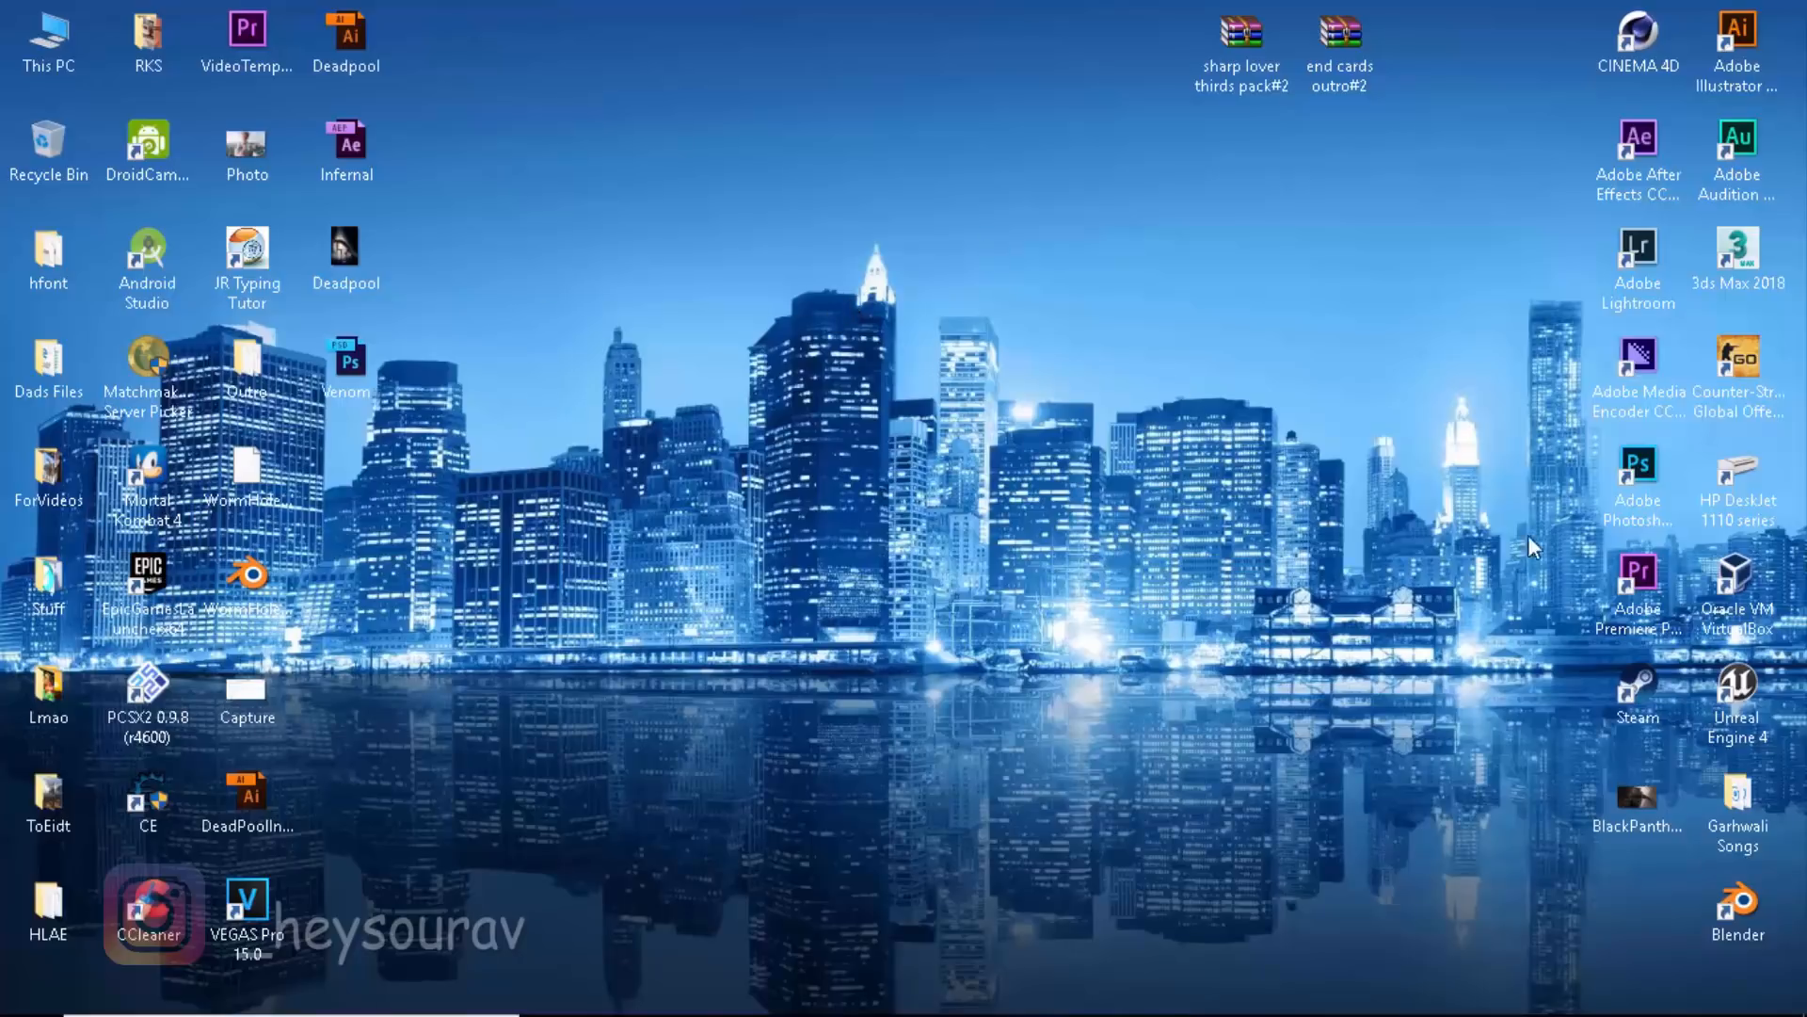
mouse_move(1008, 533)
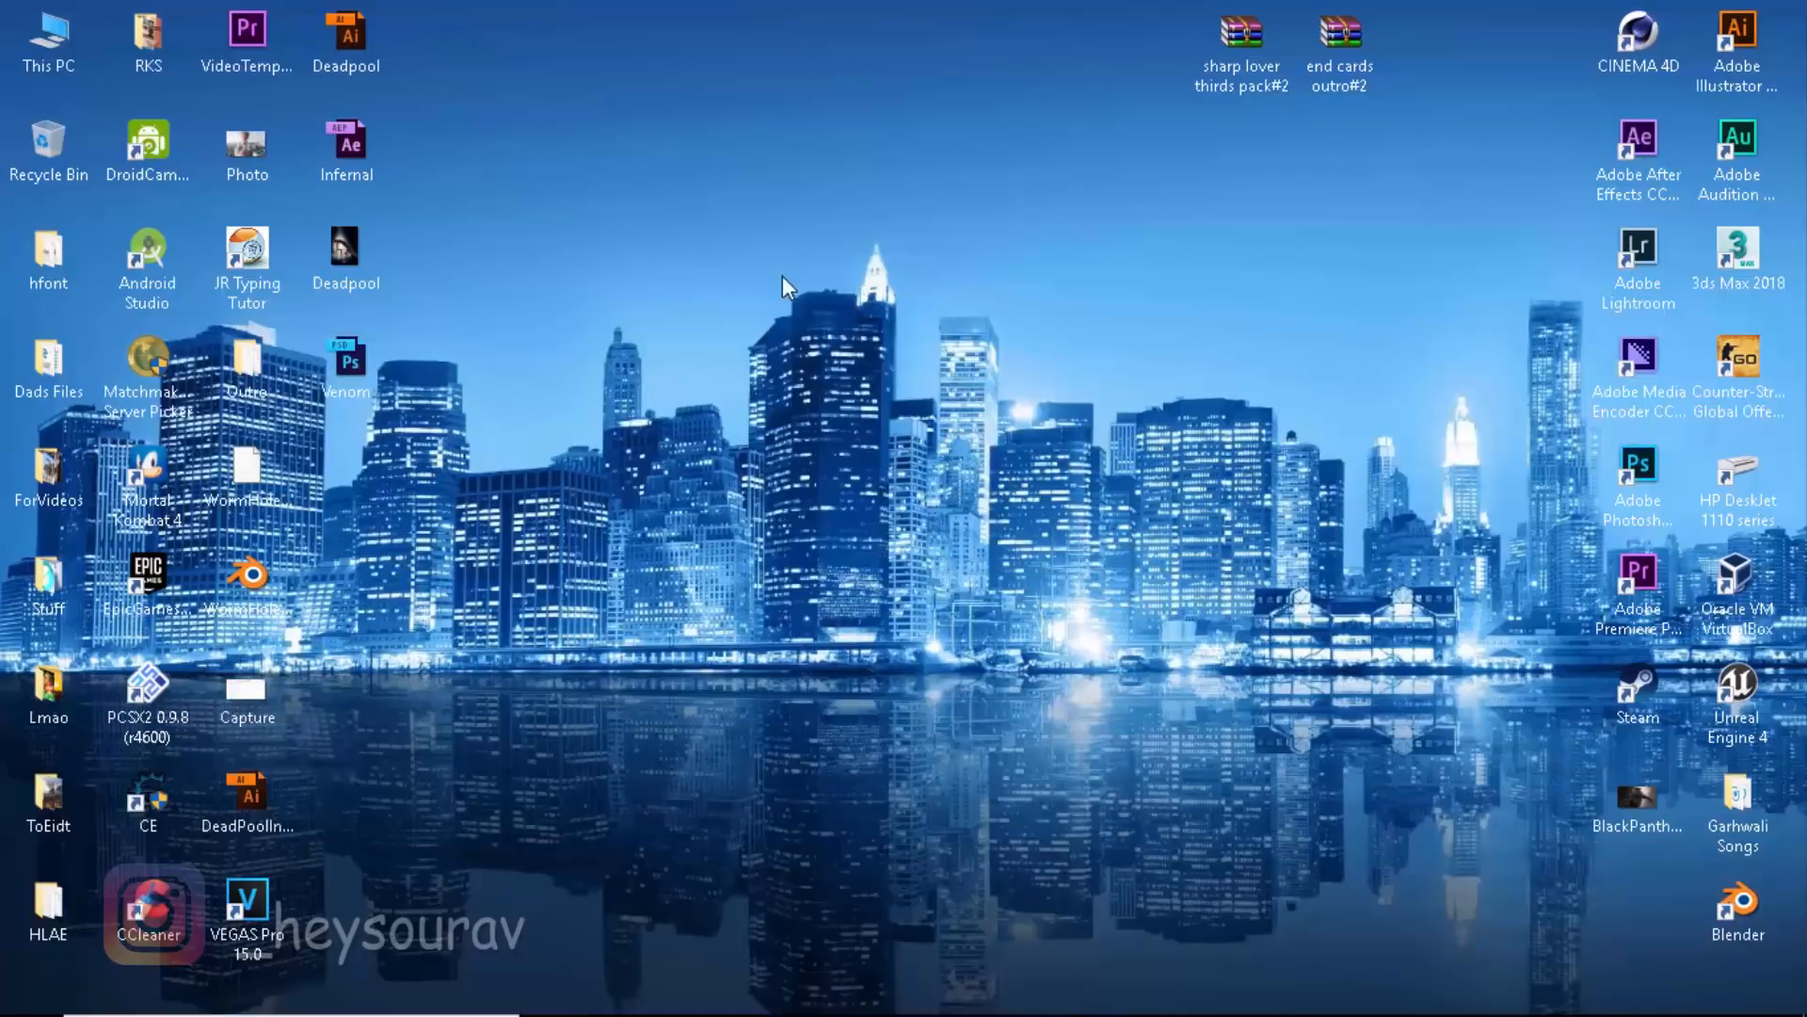
mouse_move(782, 292)
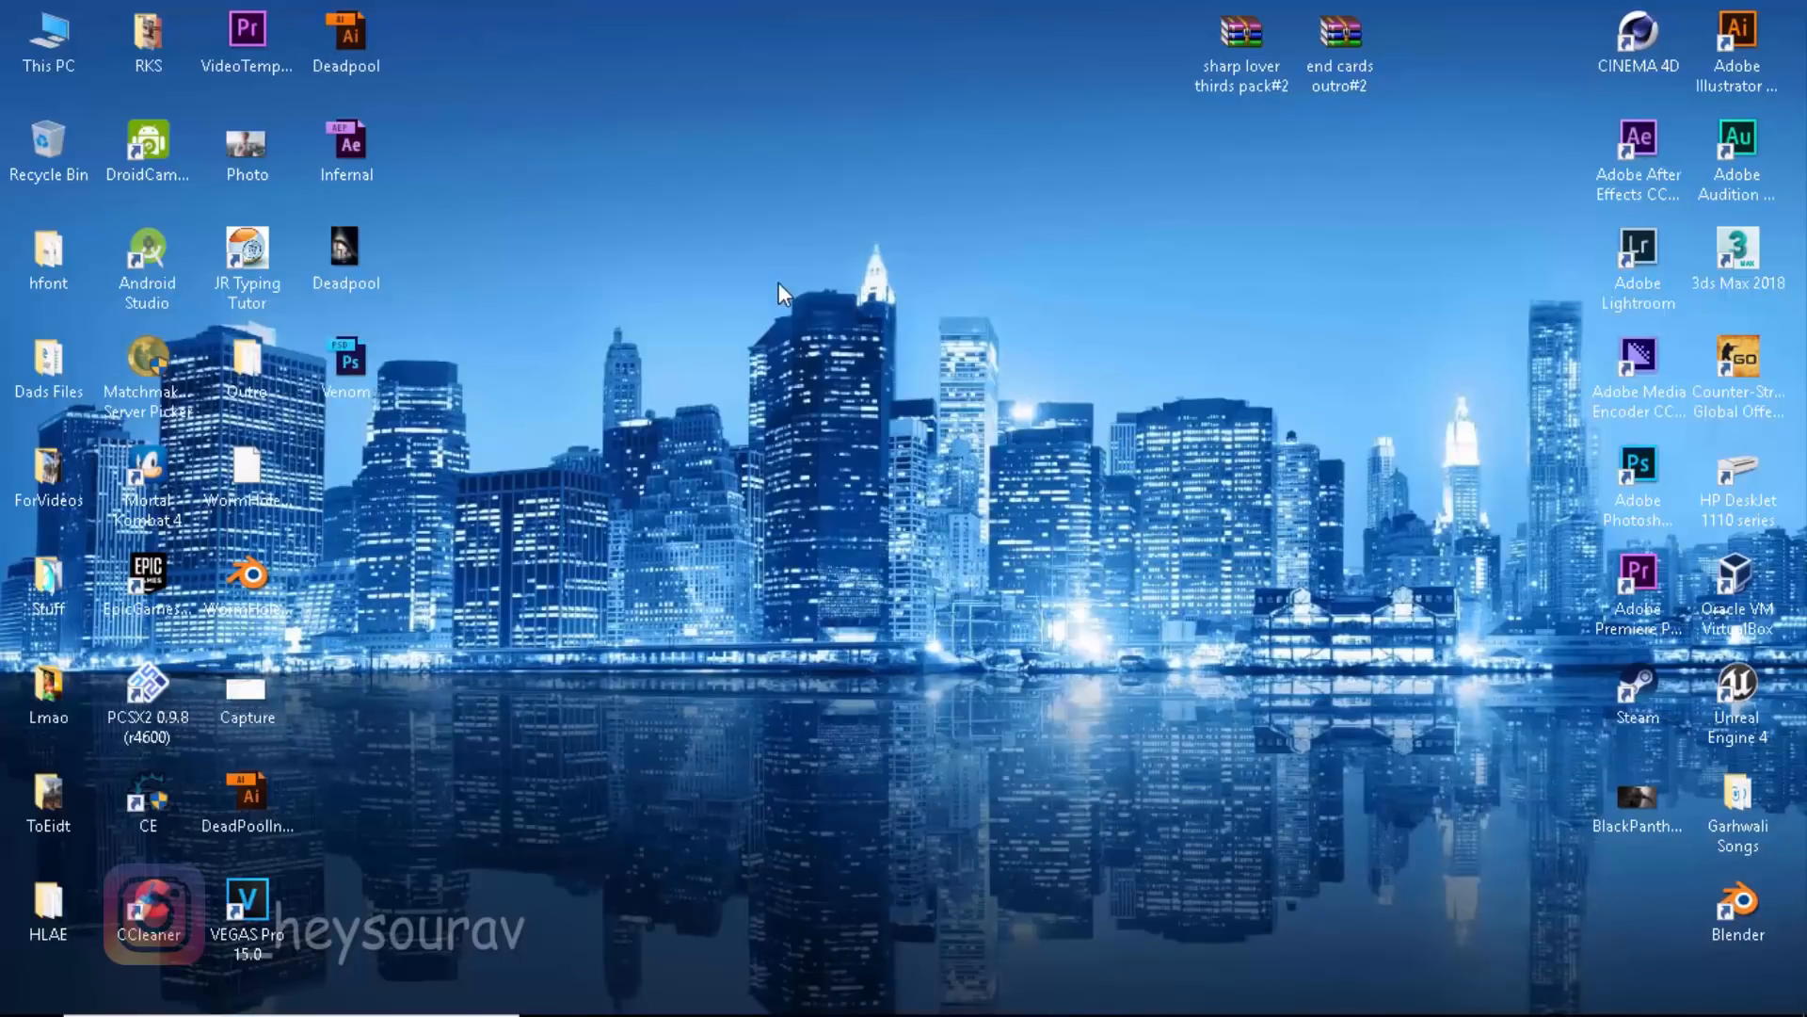
mouse_move(986, 191)
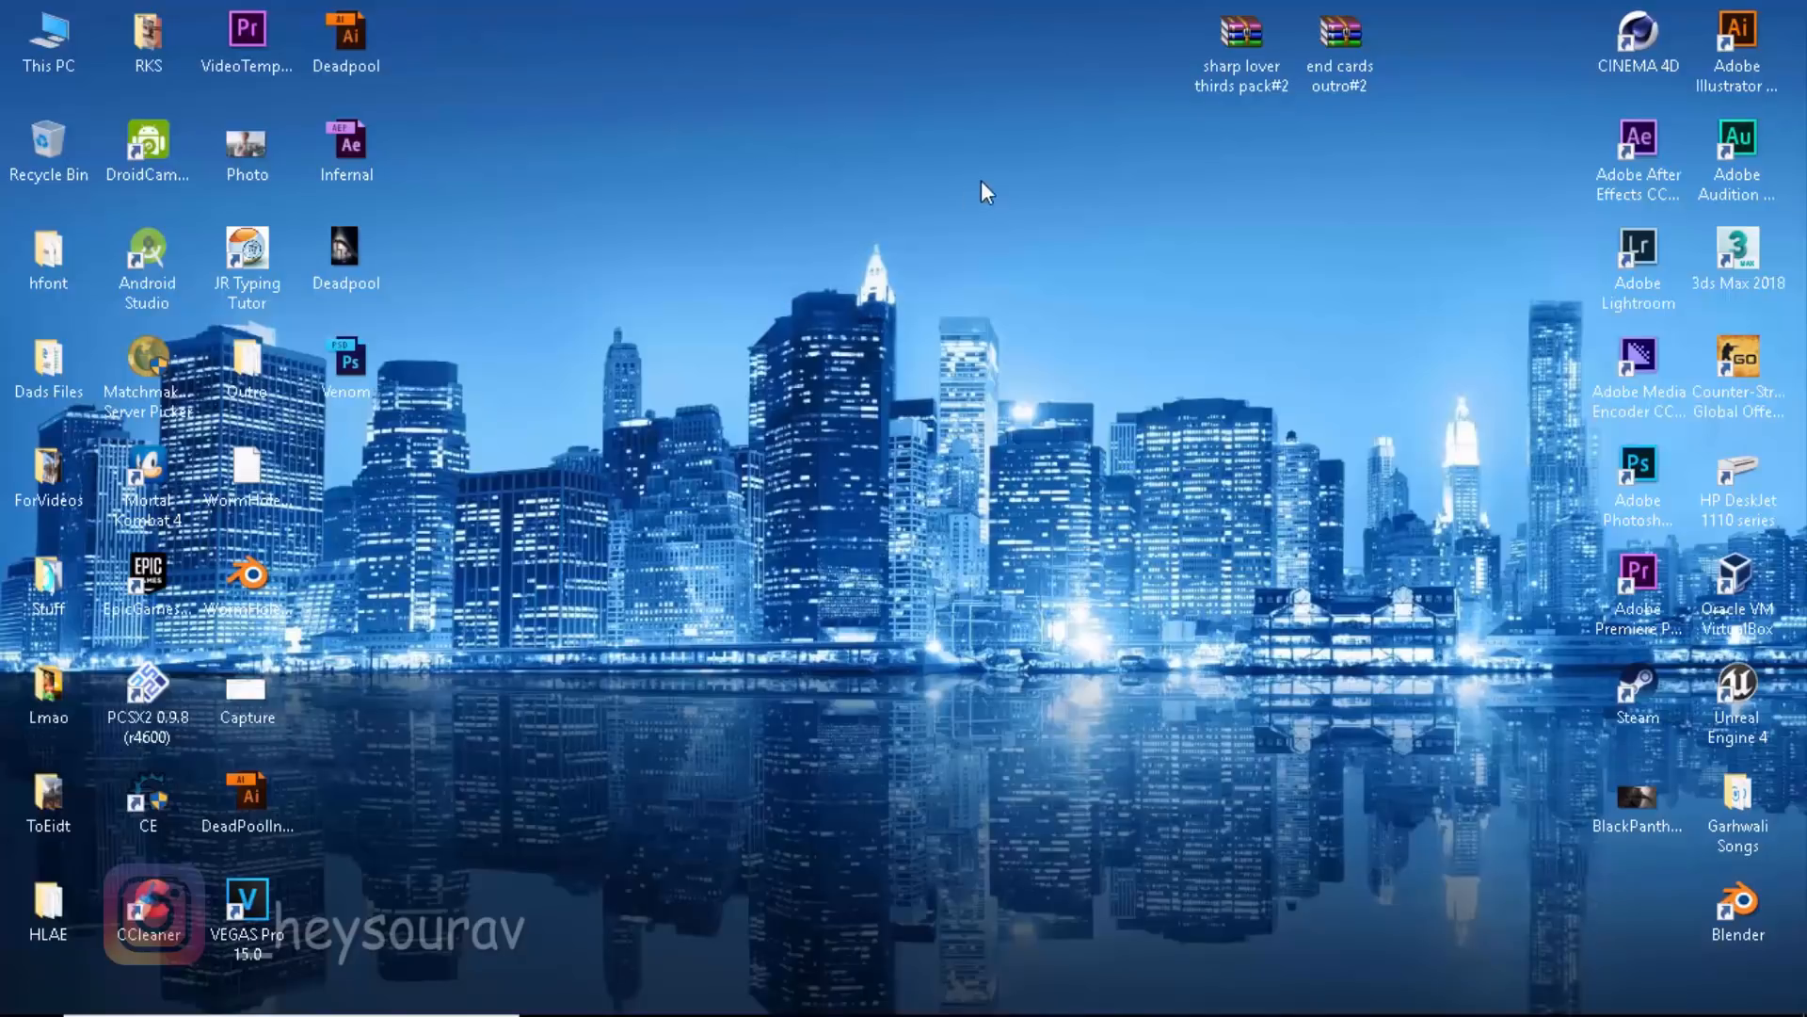
mouse_move(882, 404)
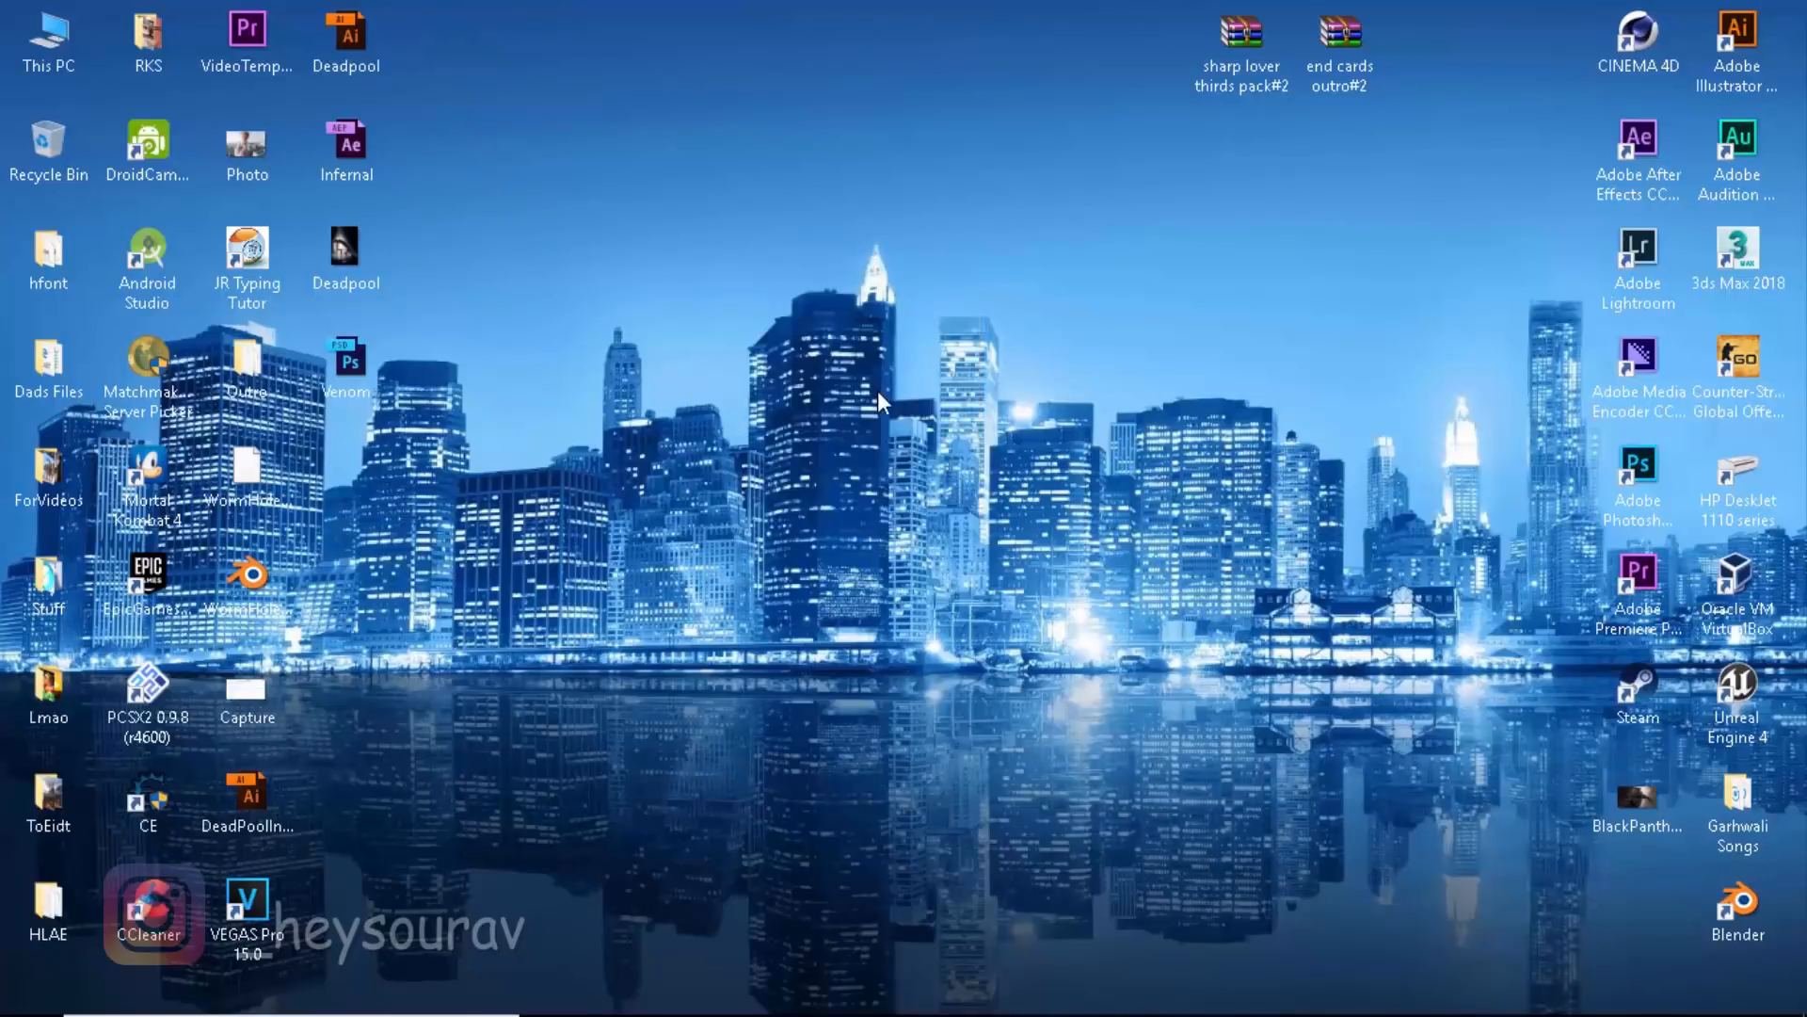
mouse_move(897, 517)
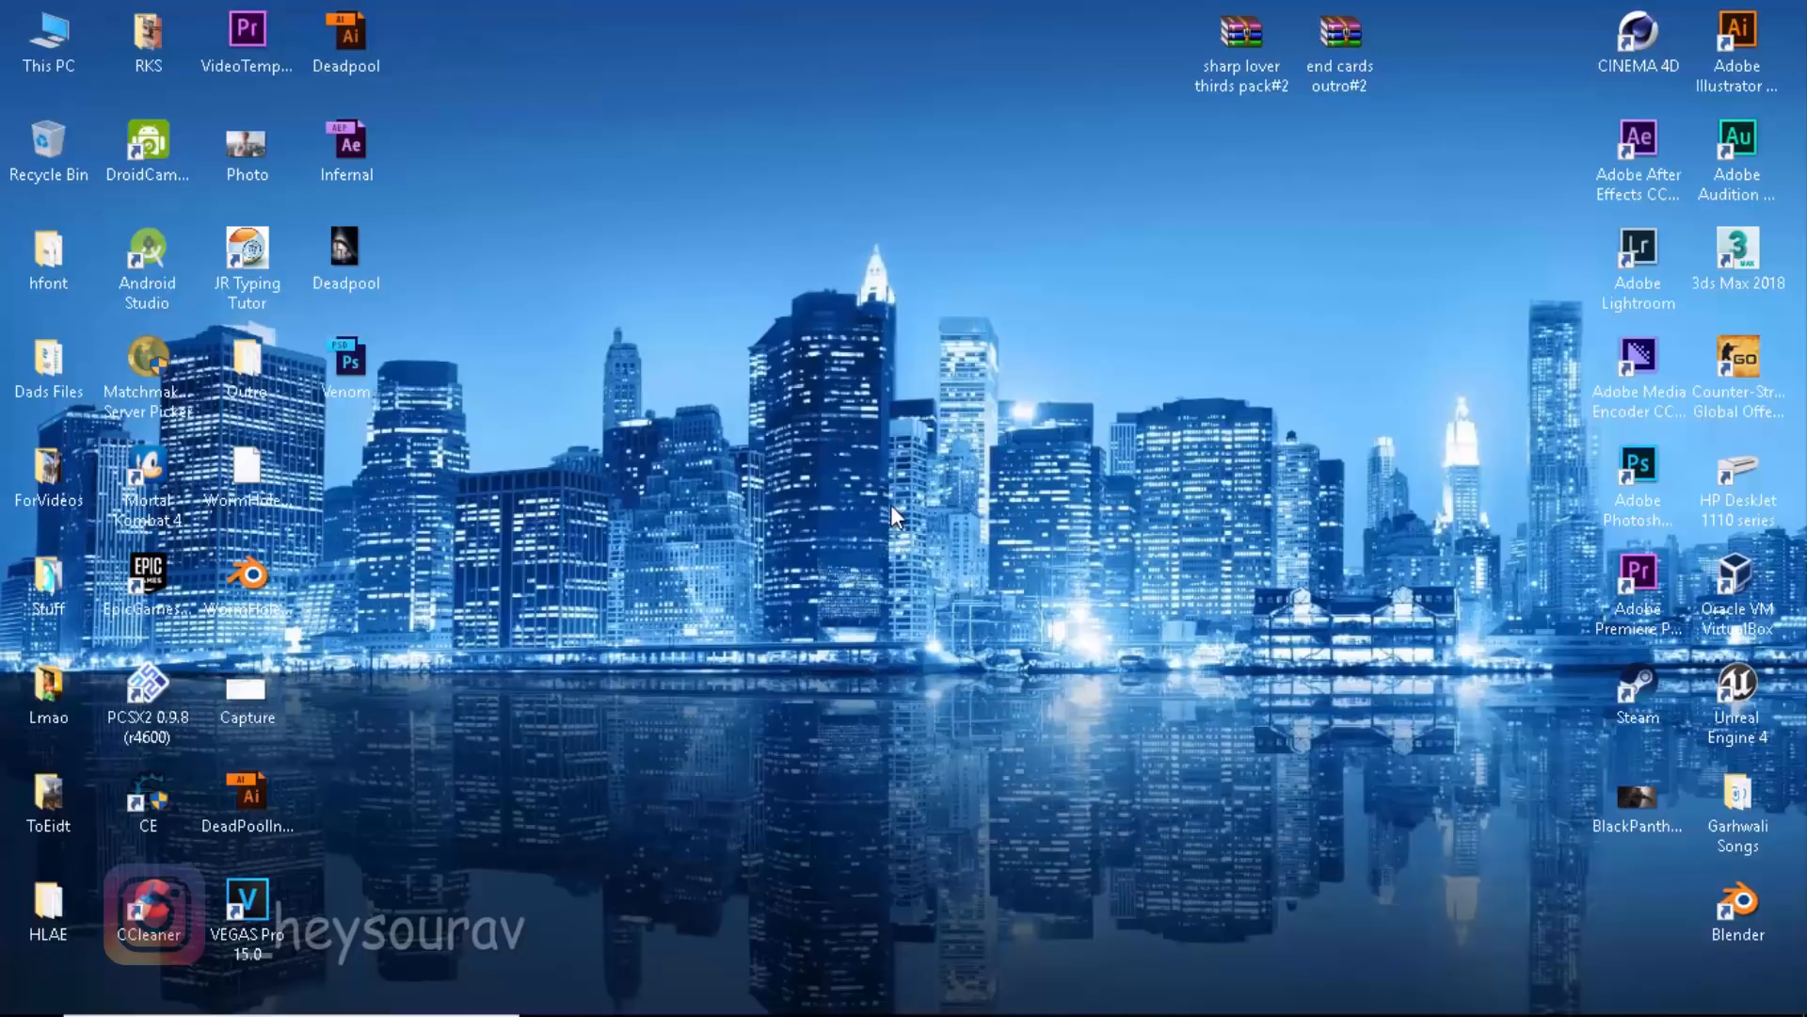
mouse_move(816, 455)
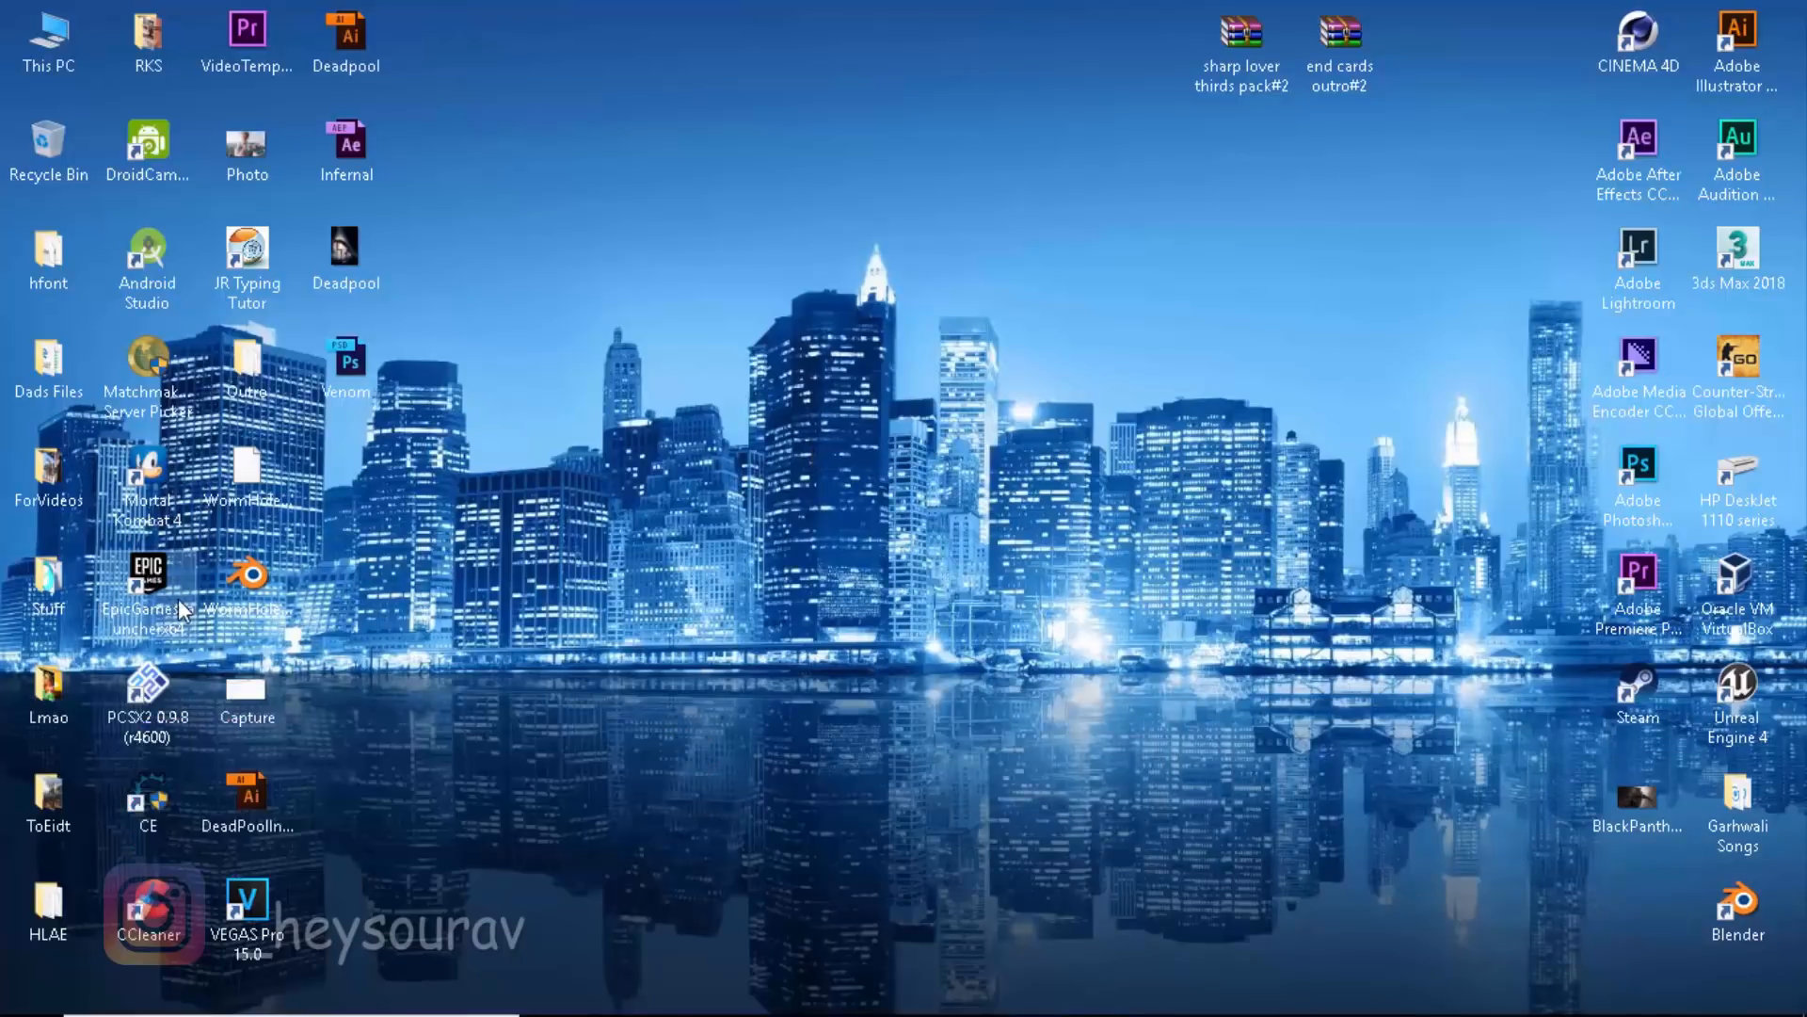
mouse_move(689, 579)
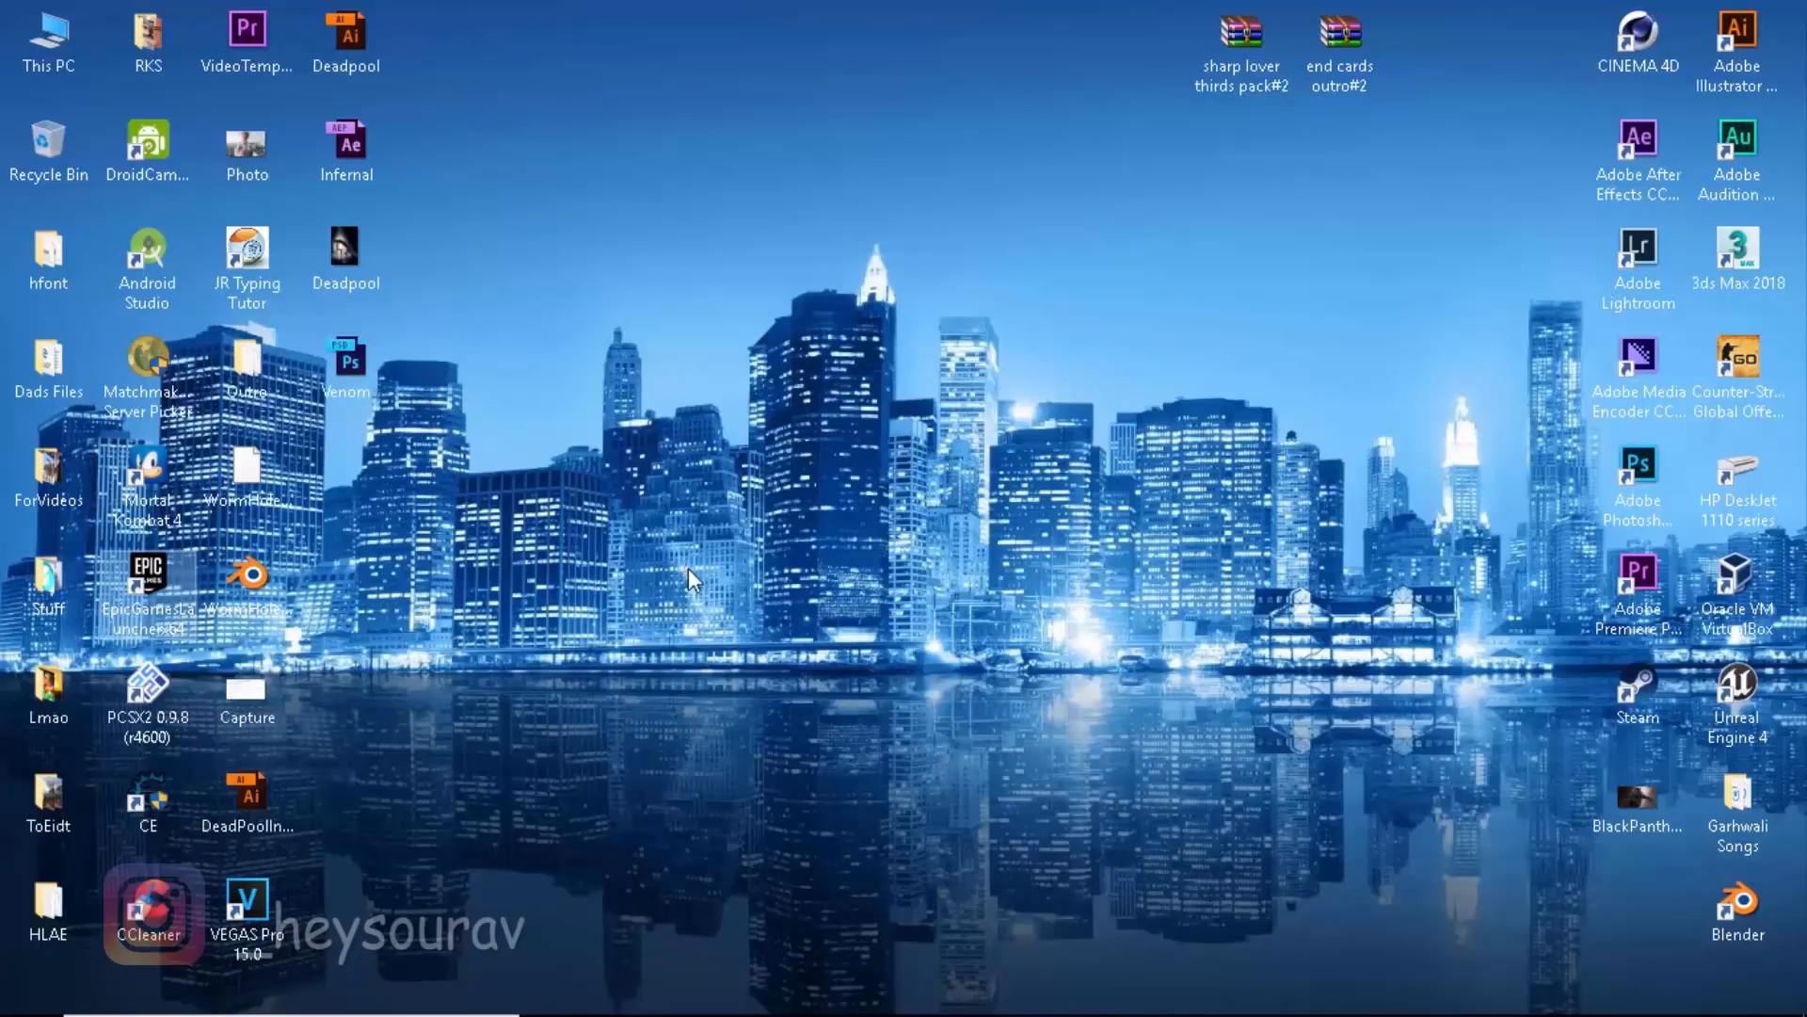
mouse_move(452, 732)
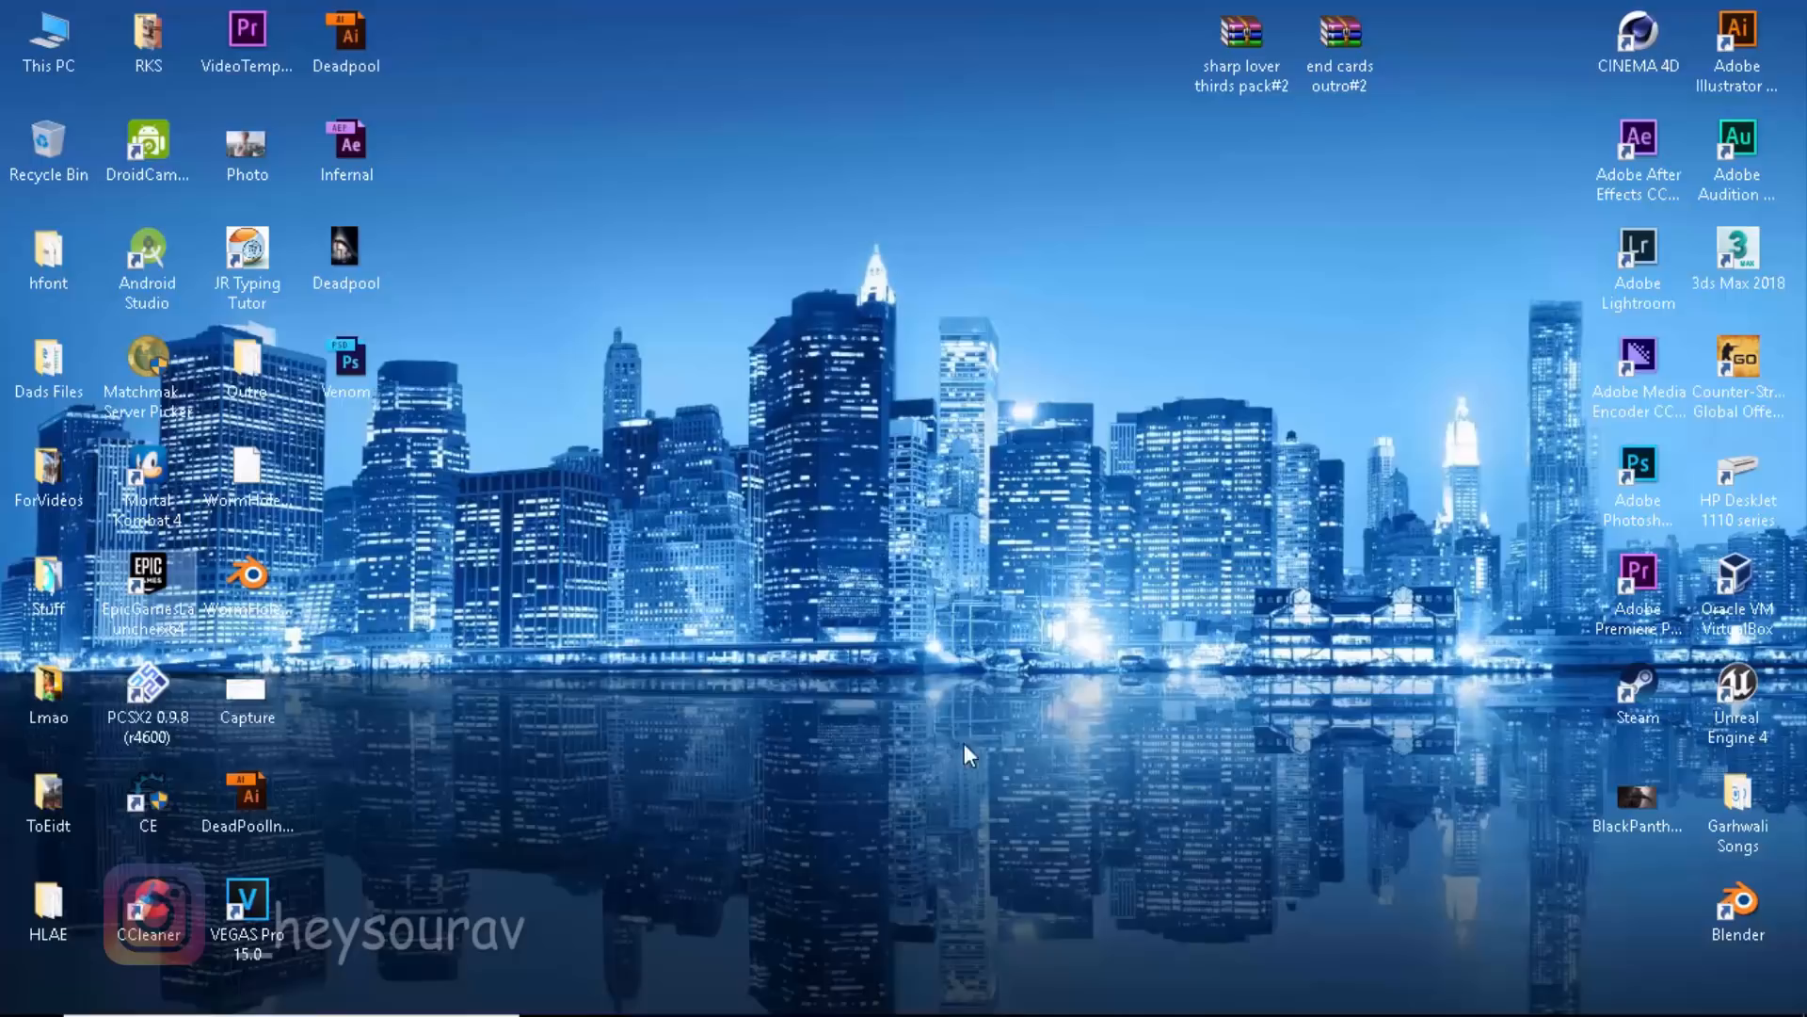
mouse_move(1376, 872)
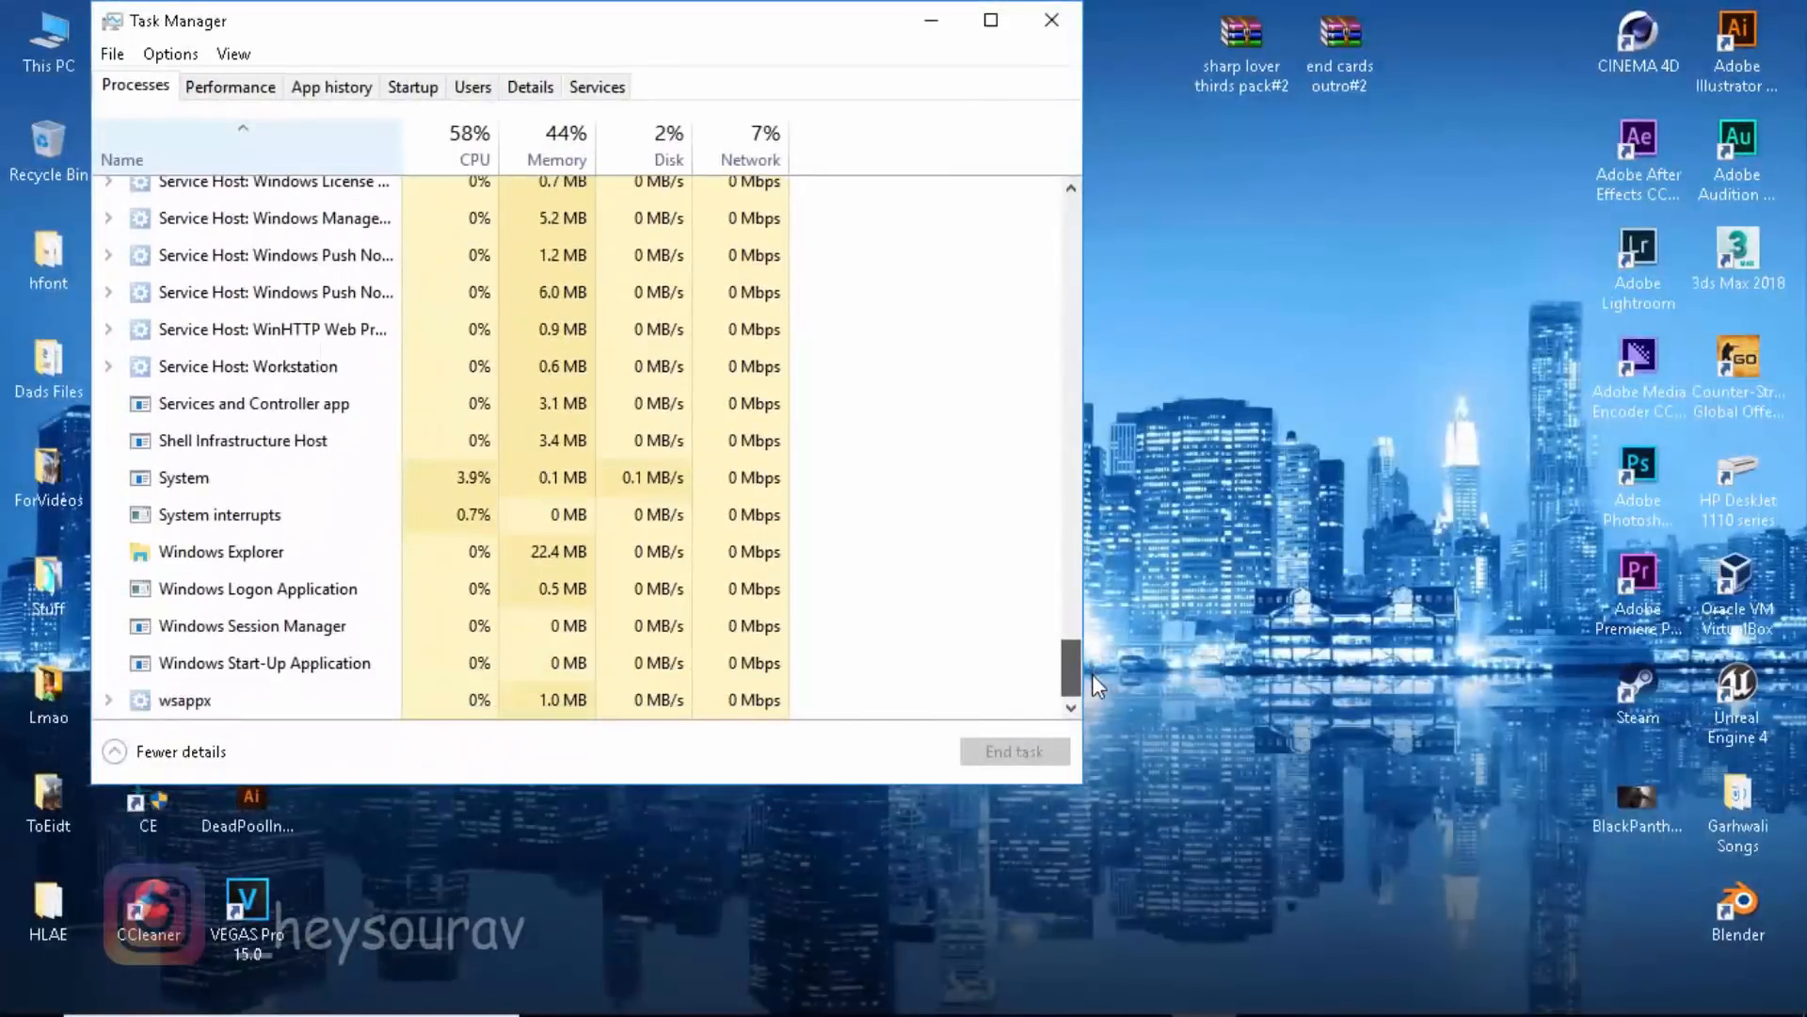
Select the Windows Explorer row in the Processes list
click(220, 551)
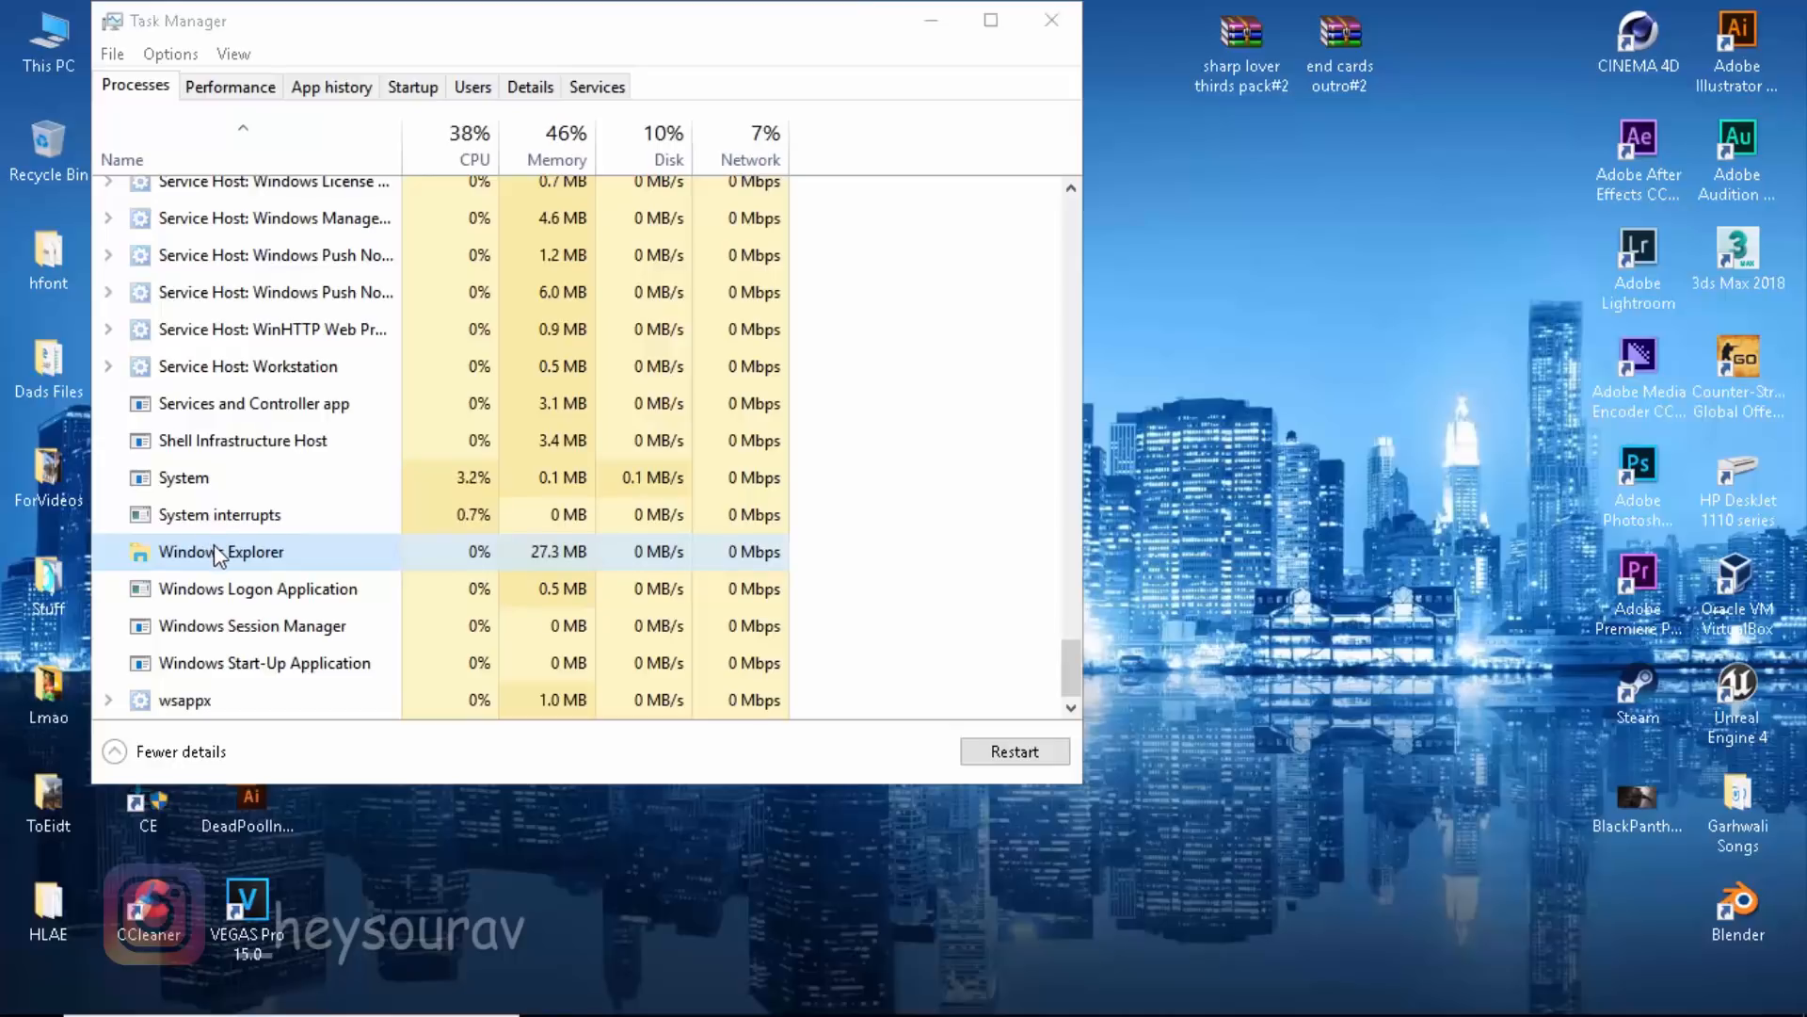
End the Windows Explorer task from its right-click menu
right_click(220, 553)
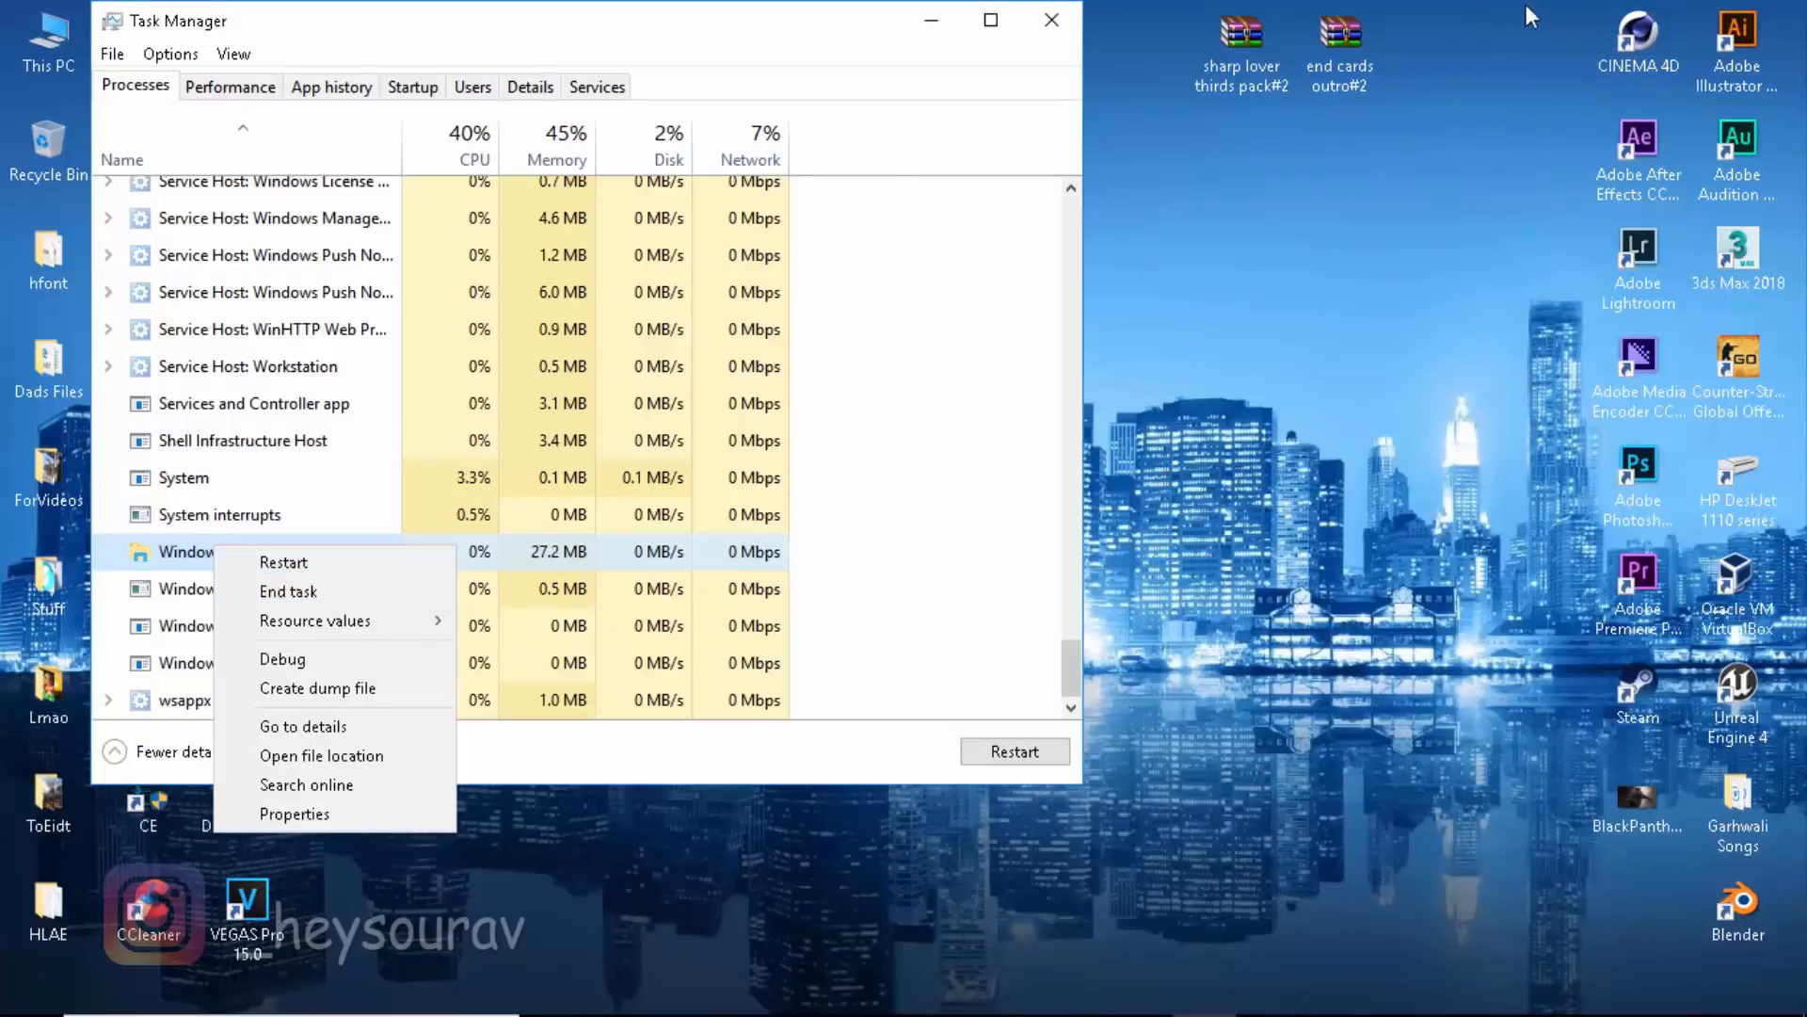
mouse_move(311, 591)
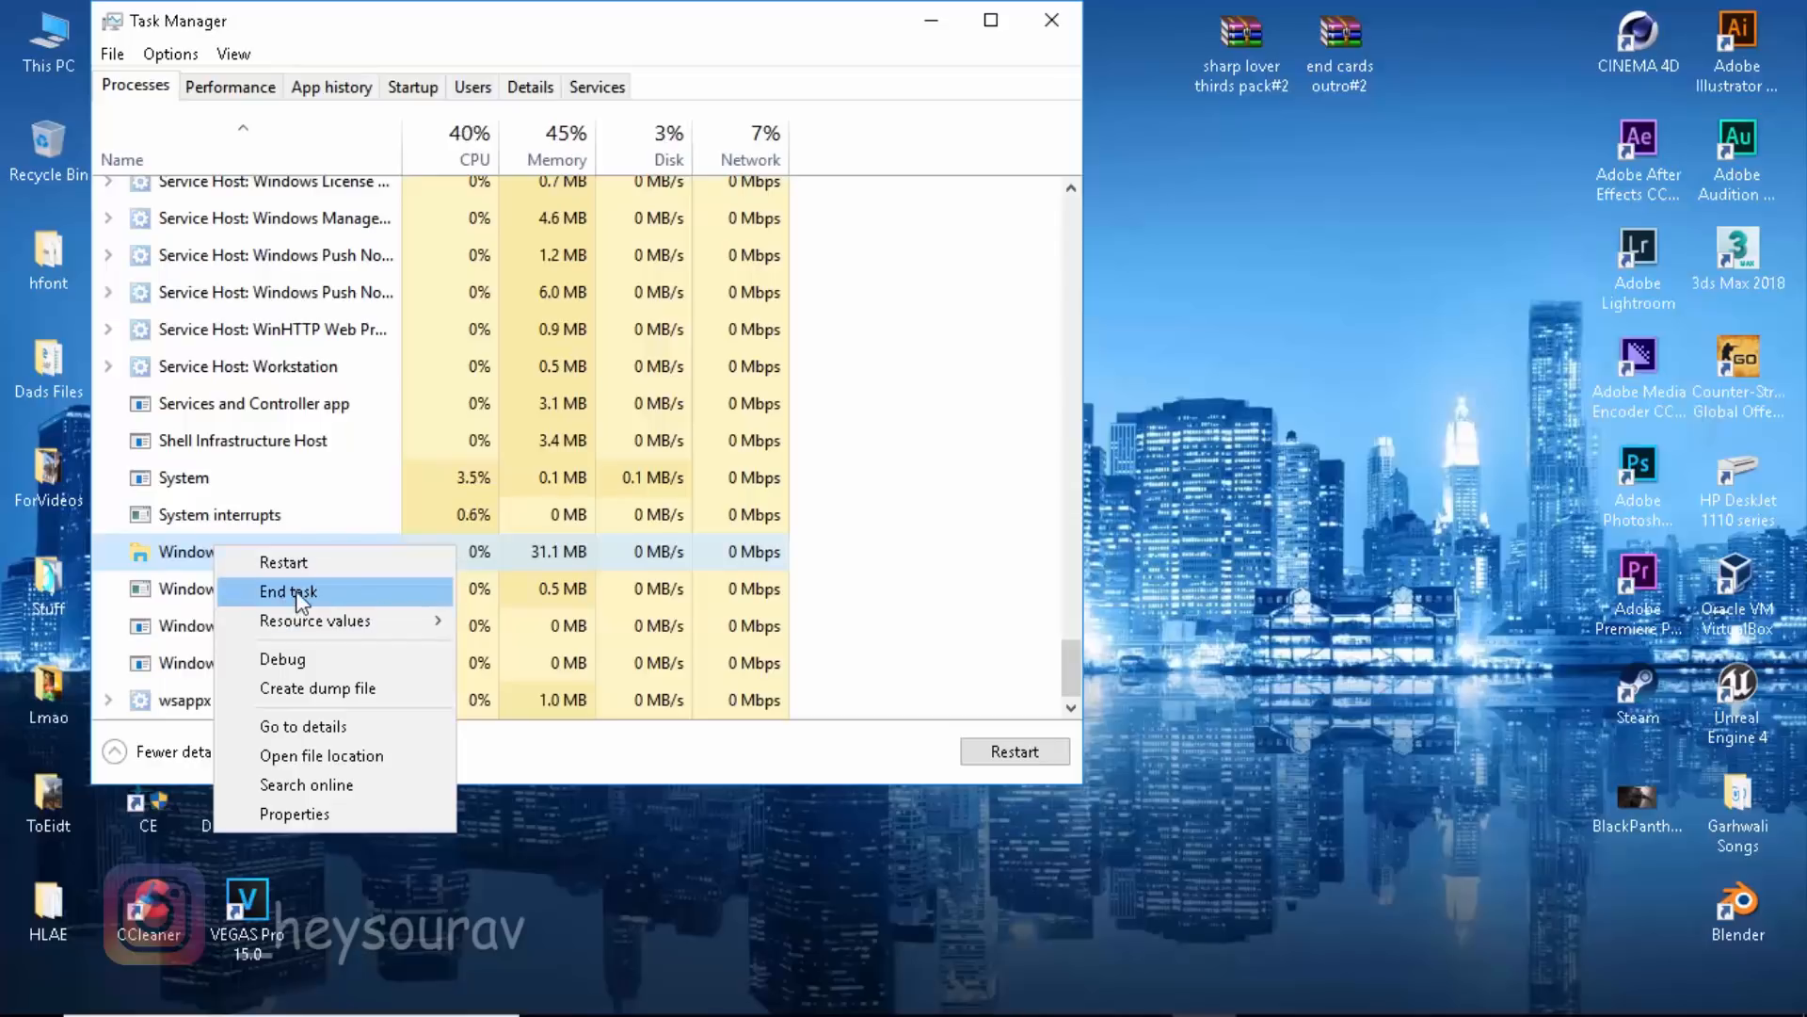
mouse_move(582, 735)
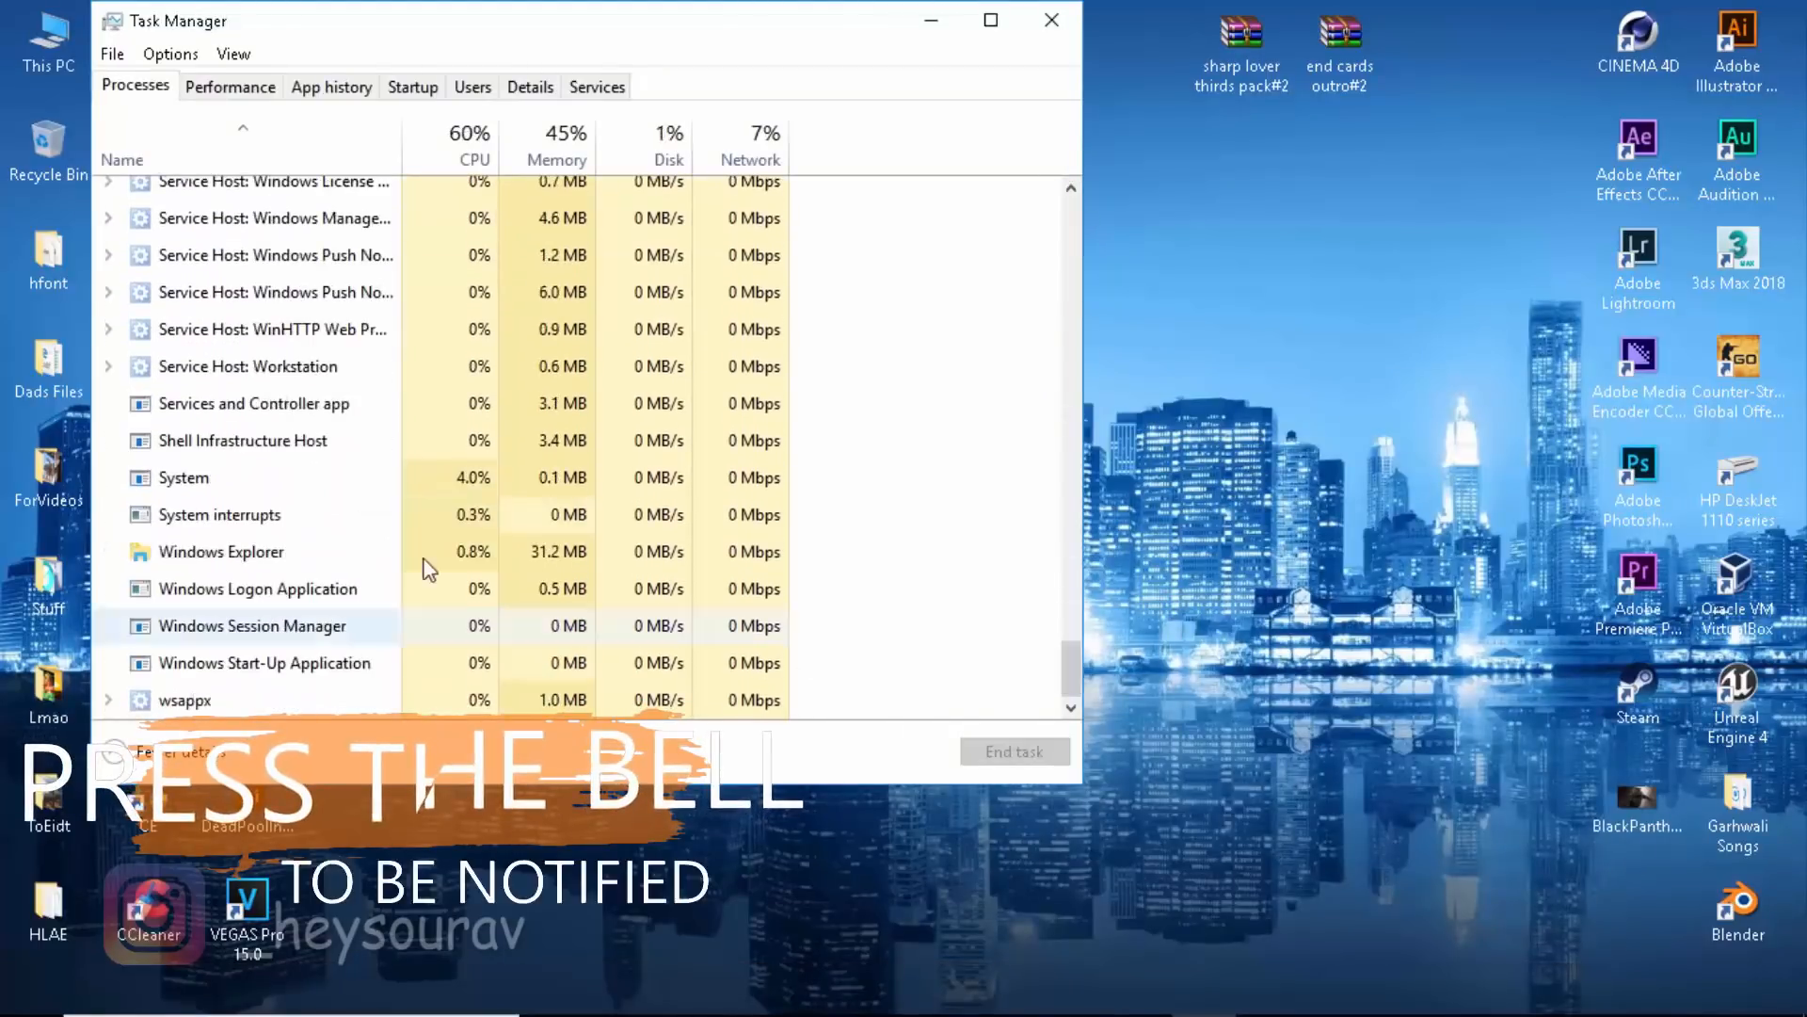
right_click(220, 550)
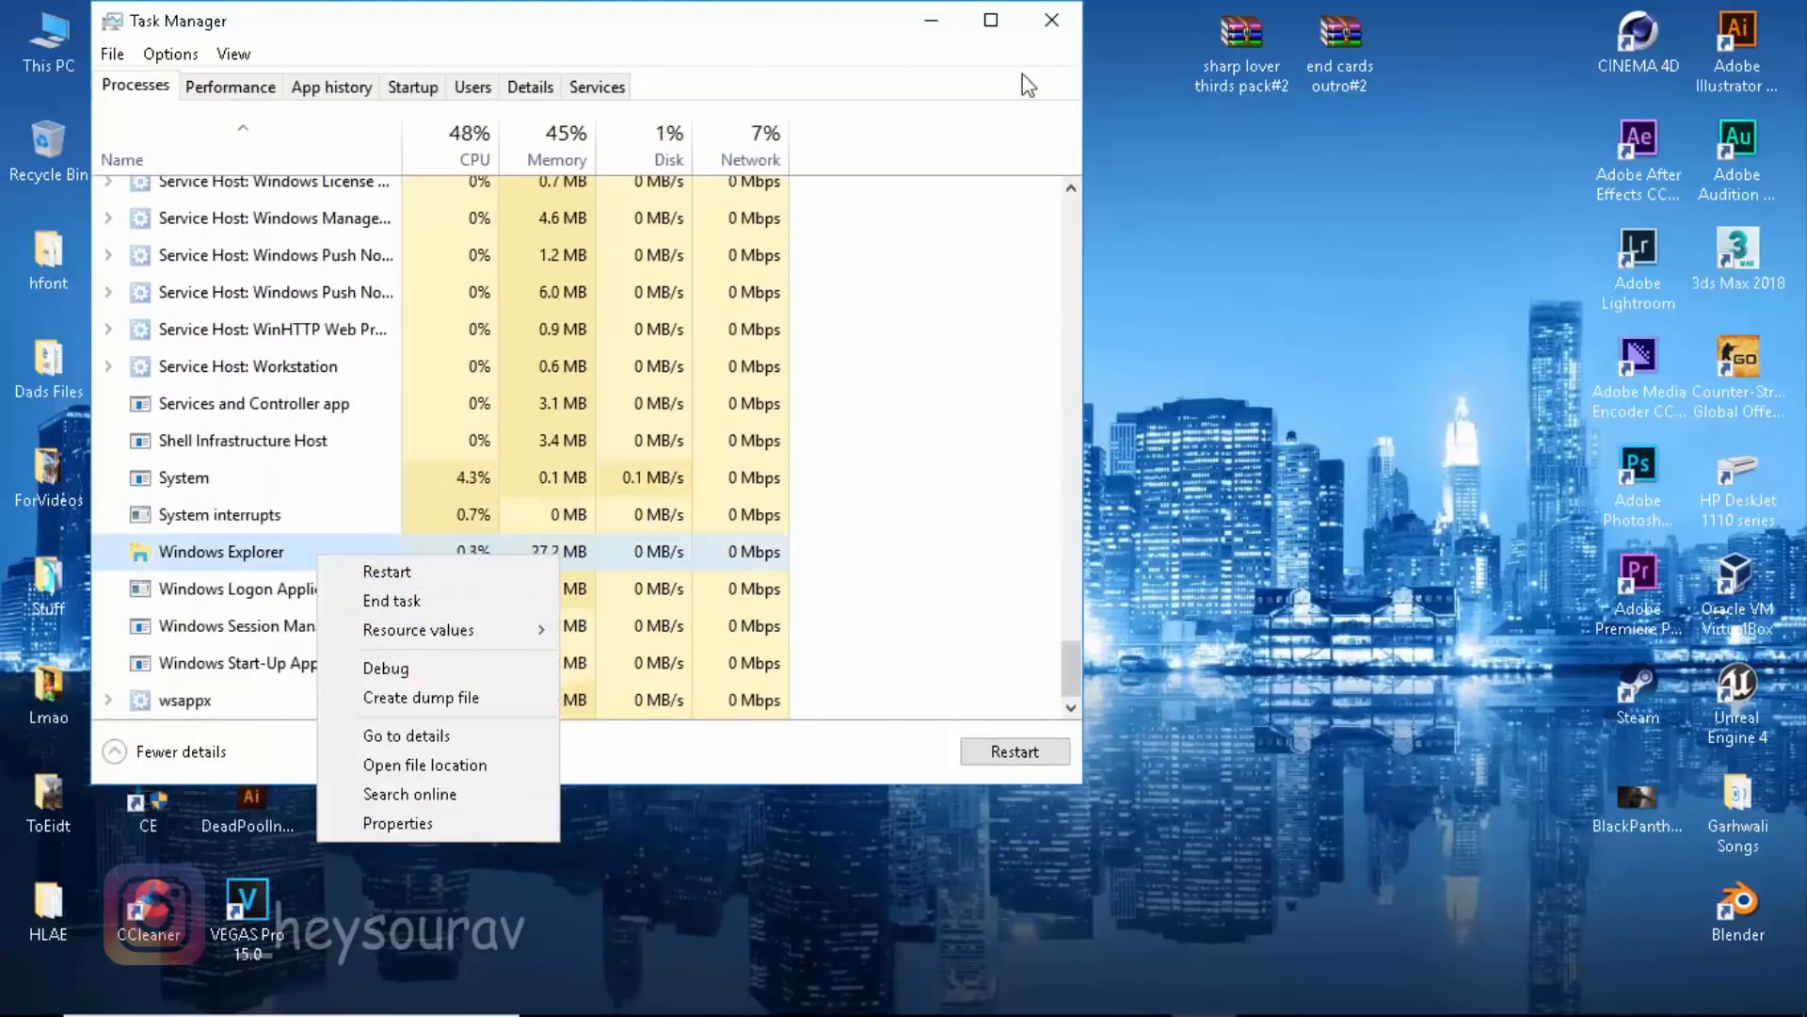
click(386, 570)
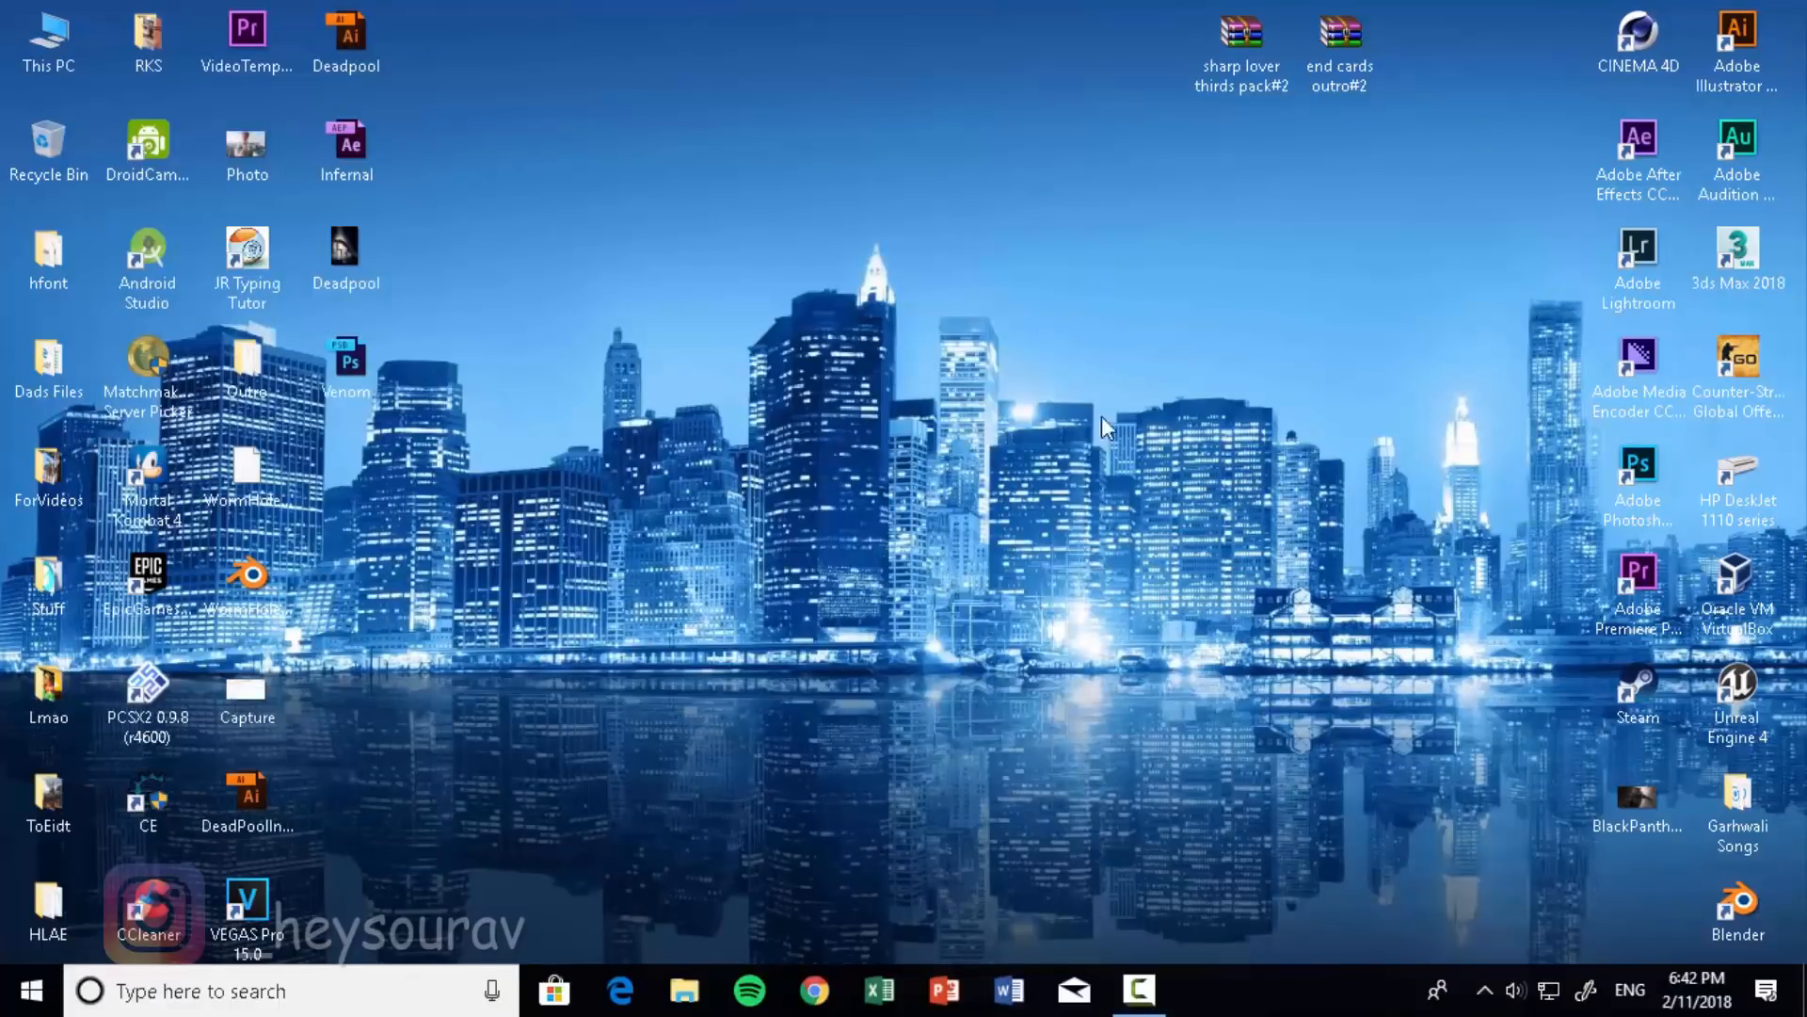
mouse_move(1221, 282)
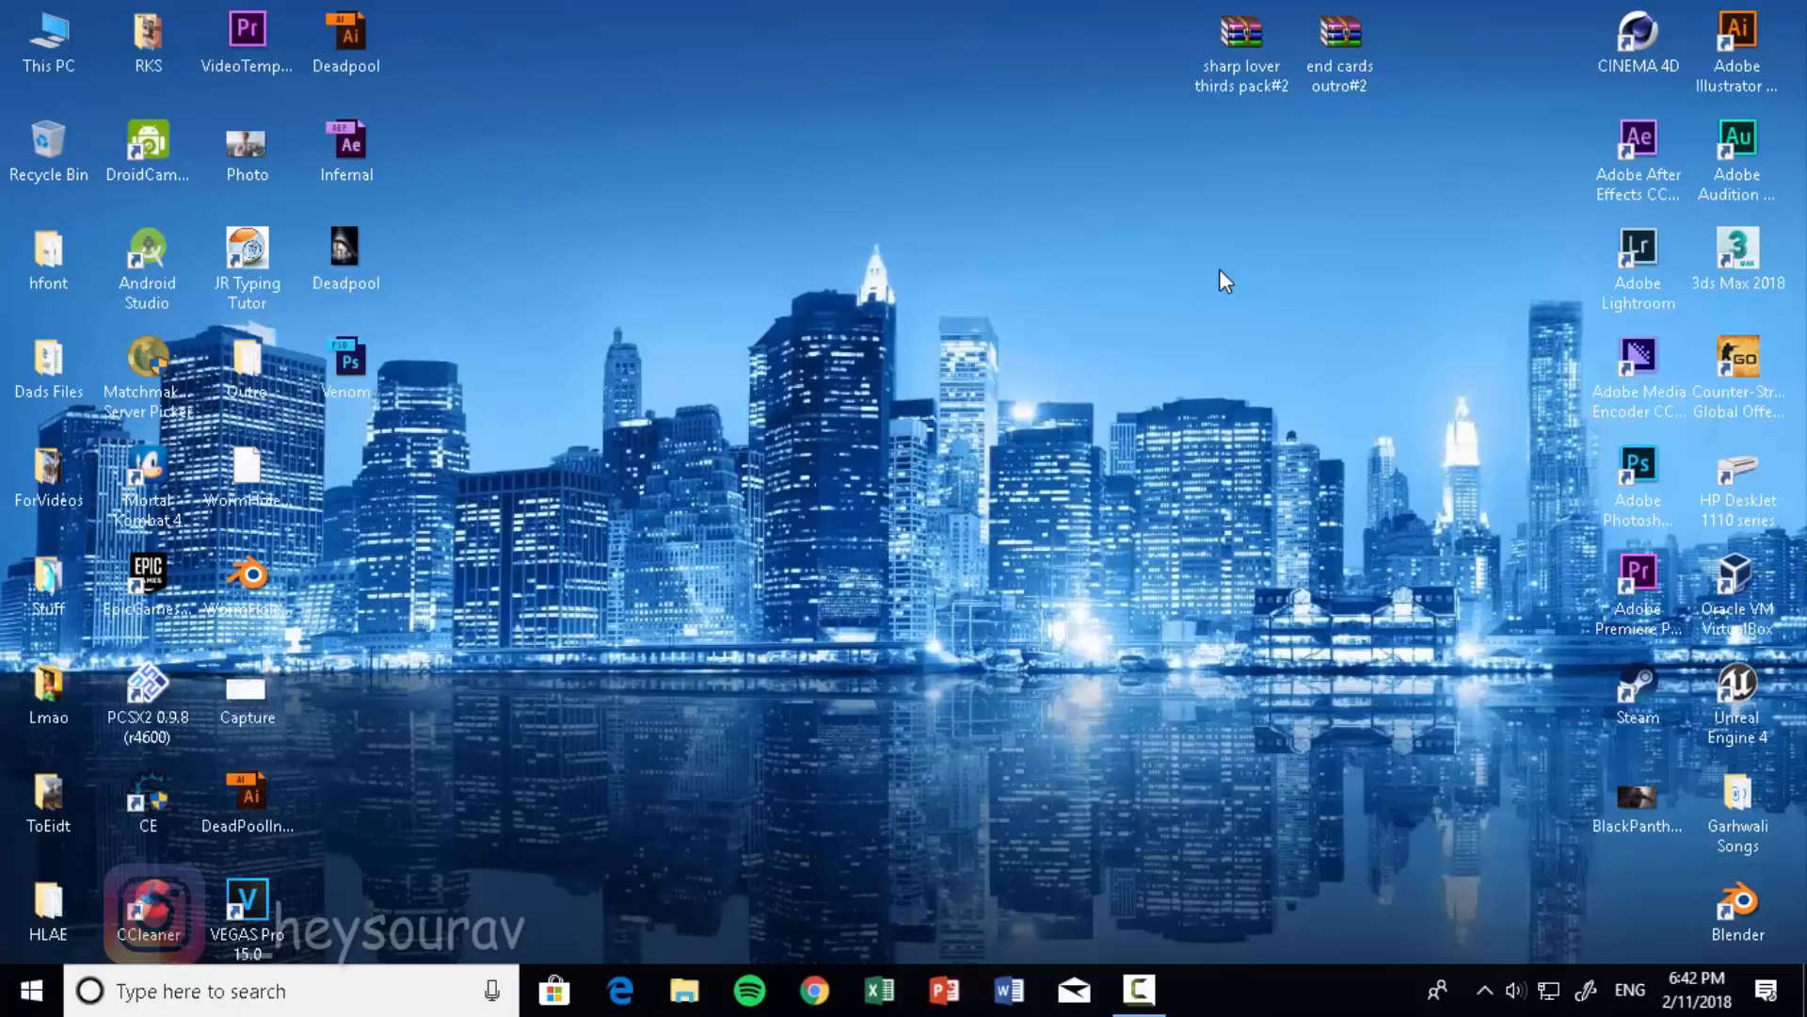
mouse_move(592, 351)
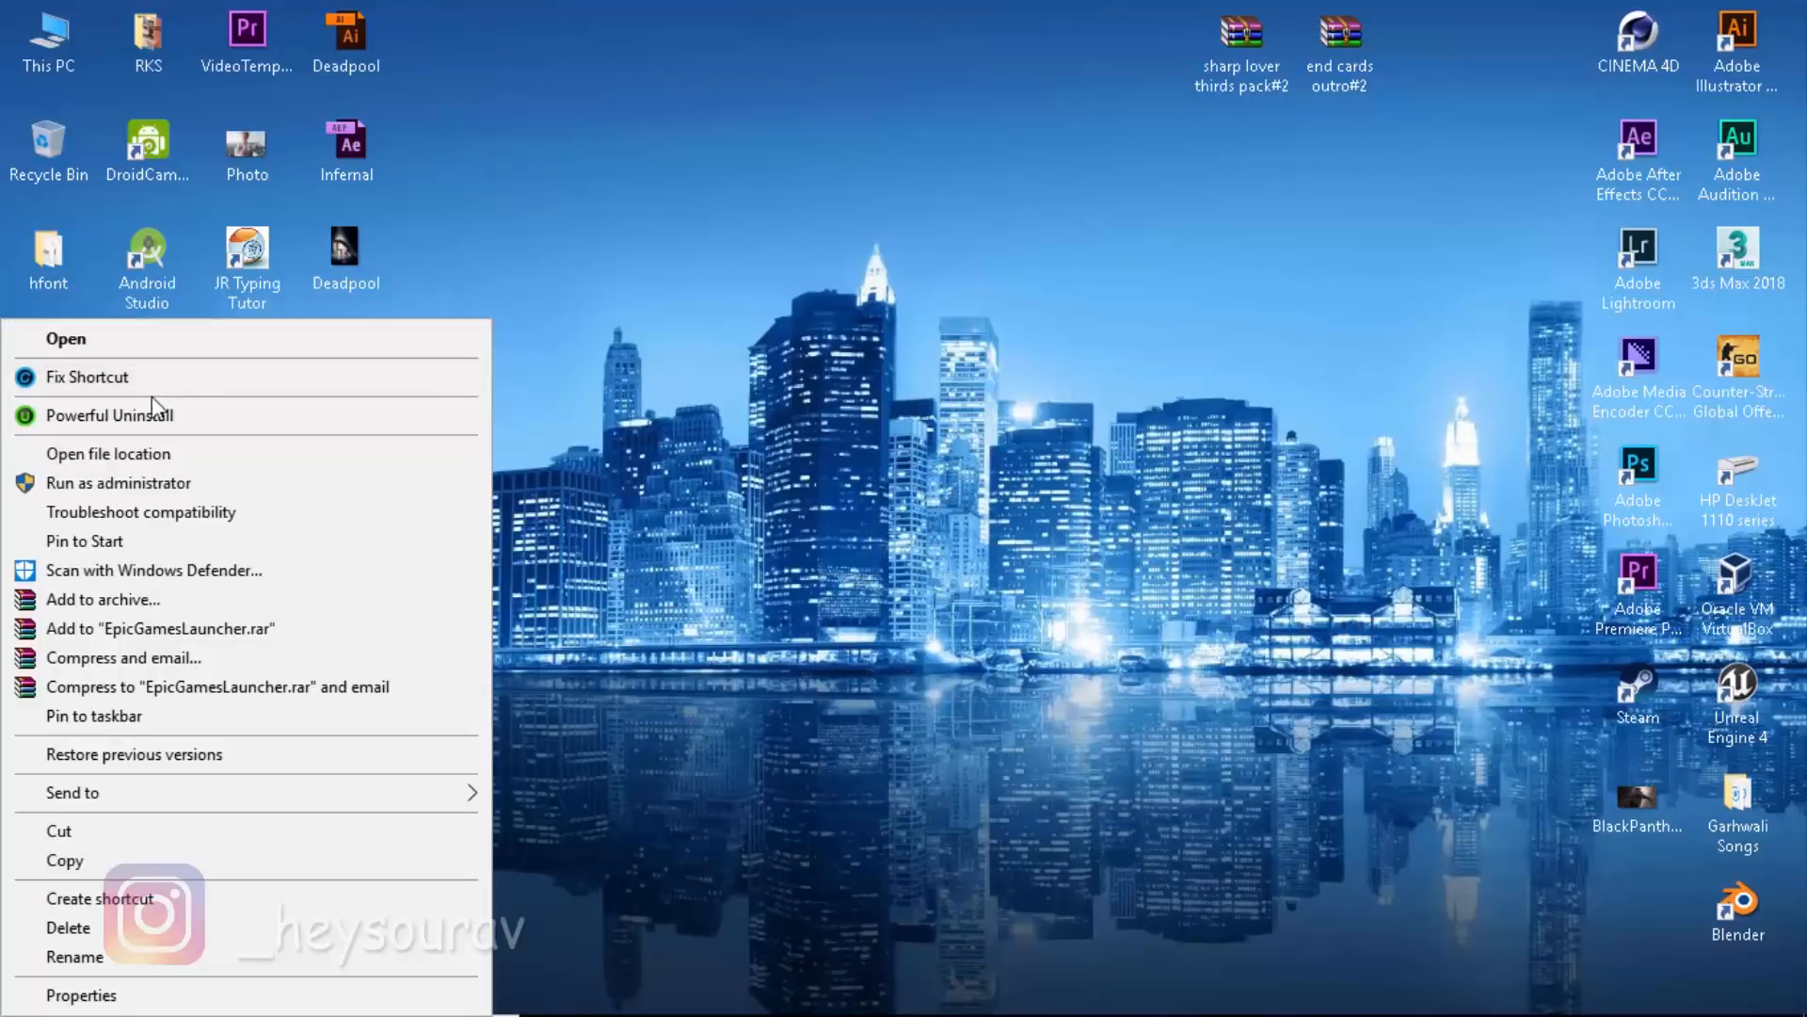
Open the Epic Games Launcher's Win64 folder on Media (G:), then climb the breadcrumbs to the drives
click(109, 453)
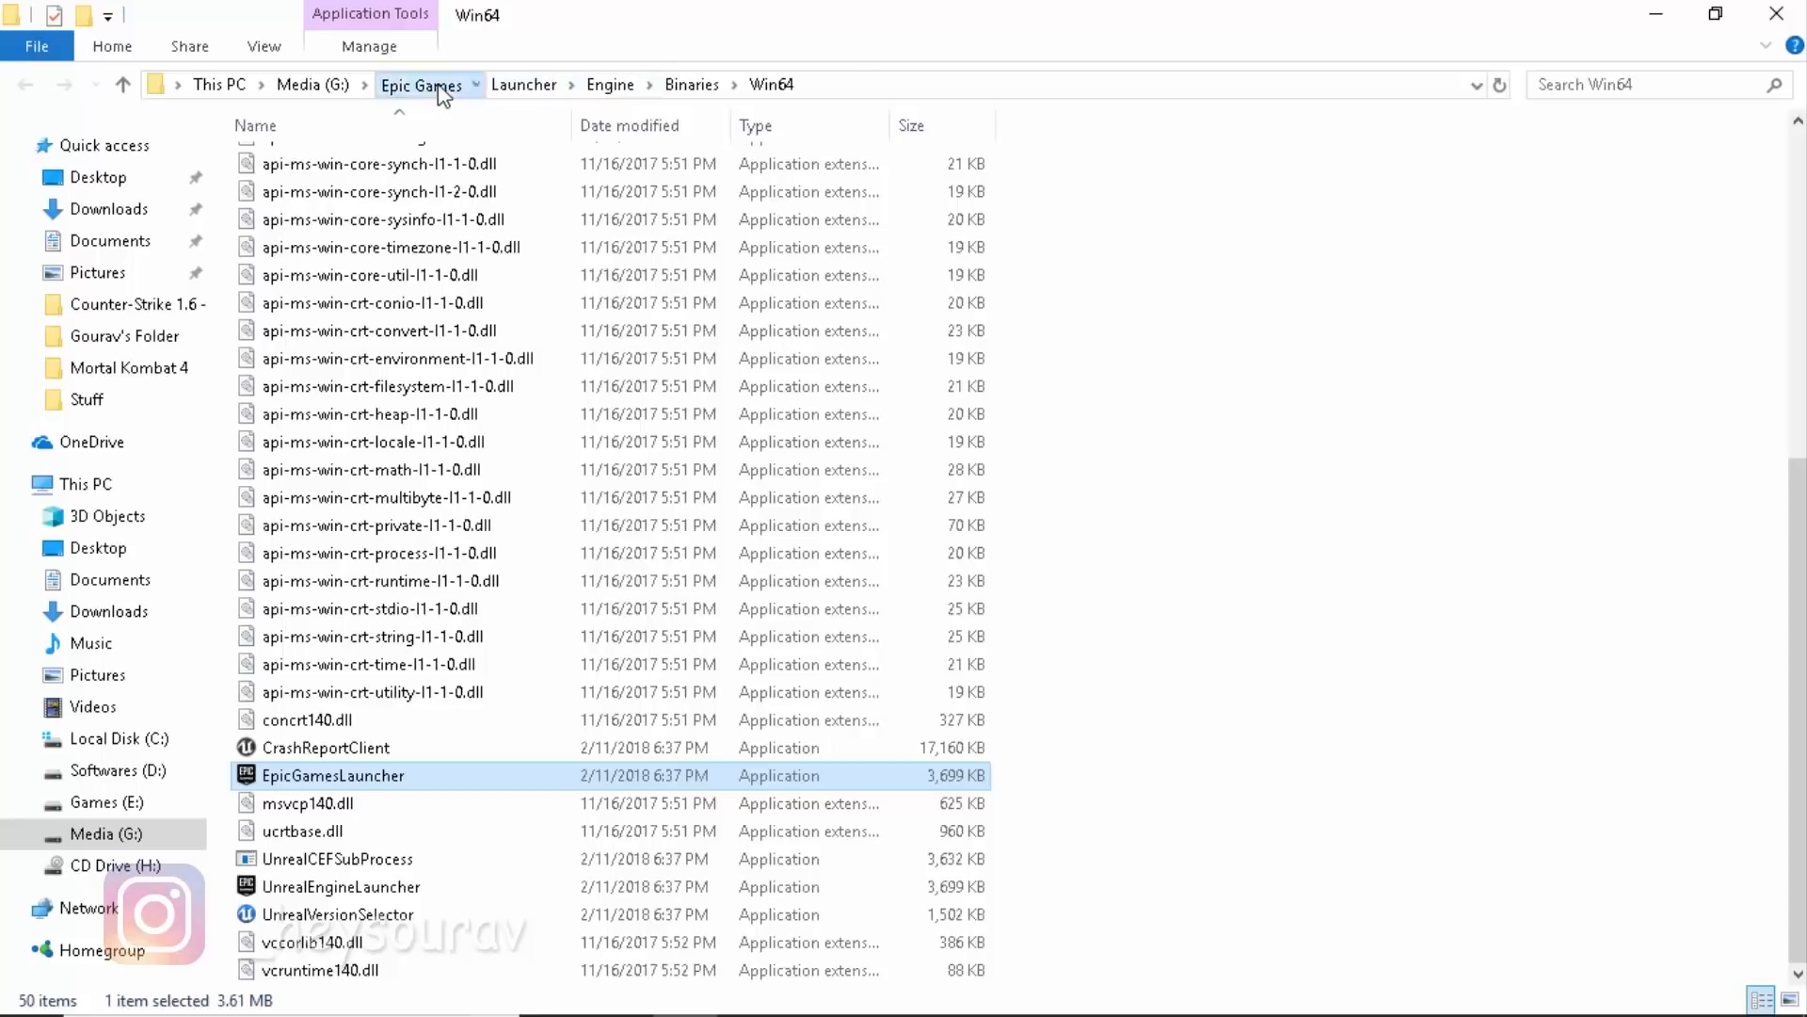
click(421, 84)
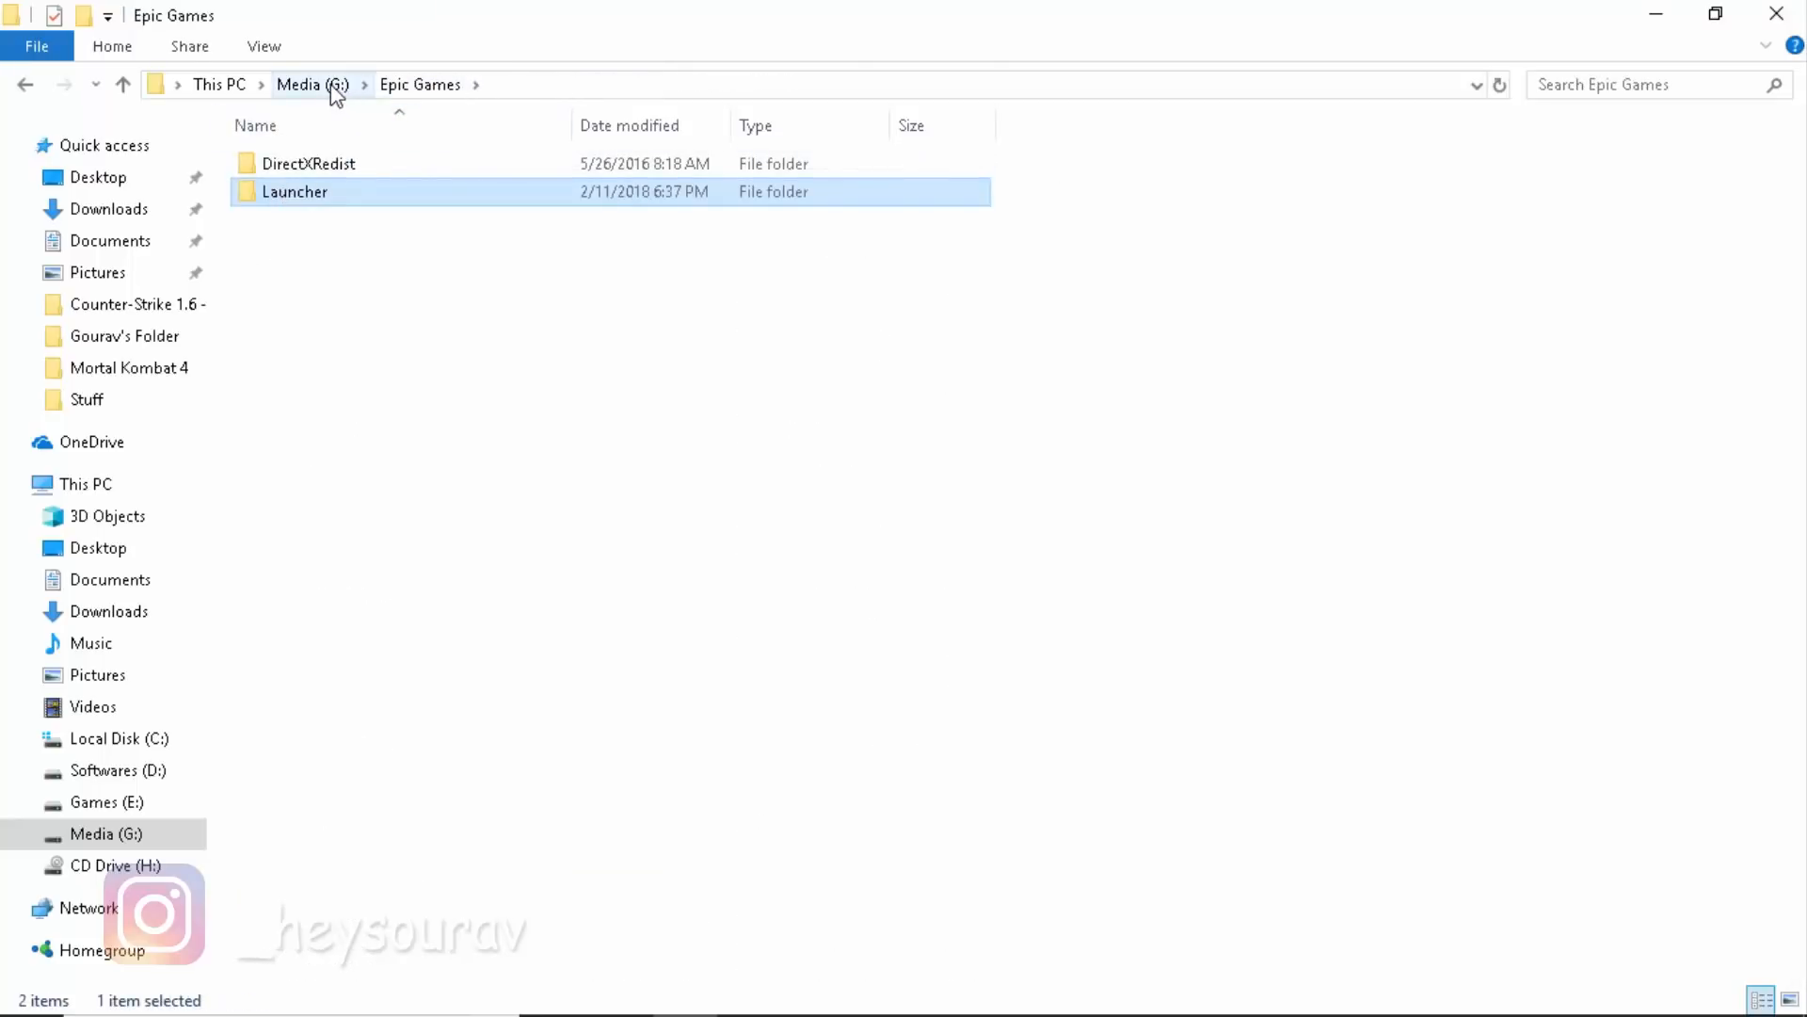
click(298, 84)
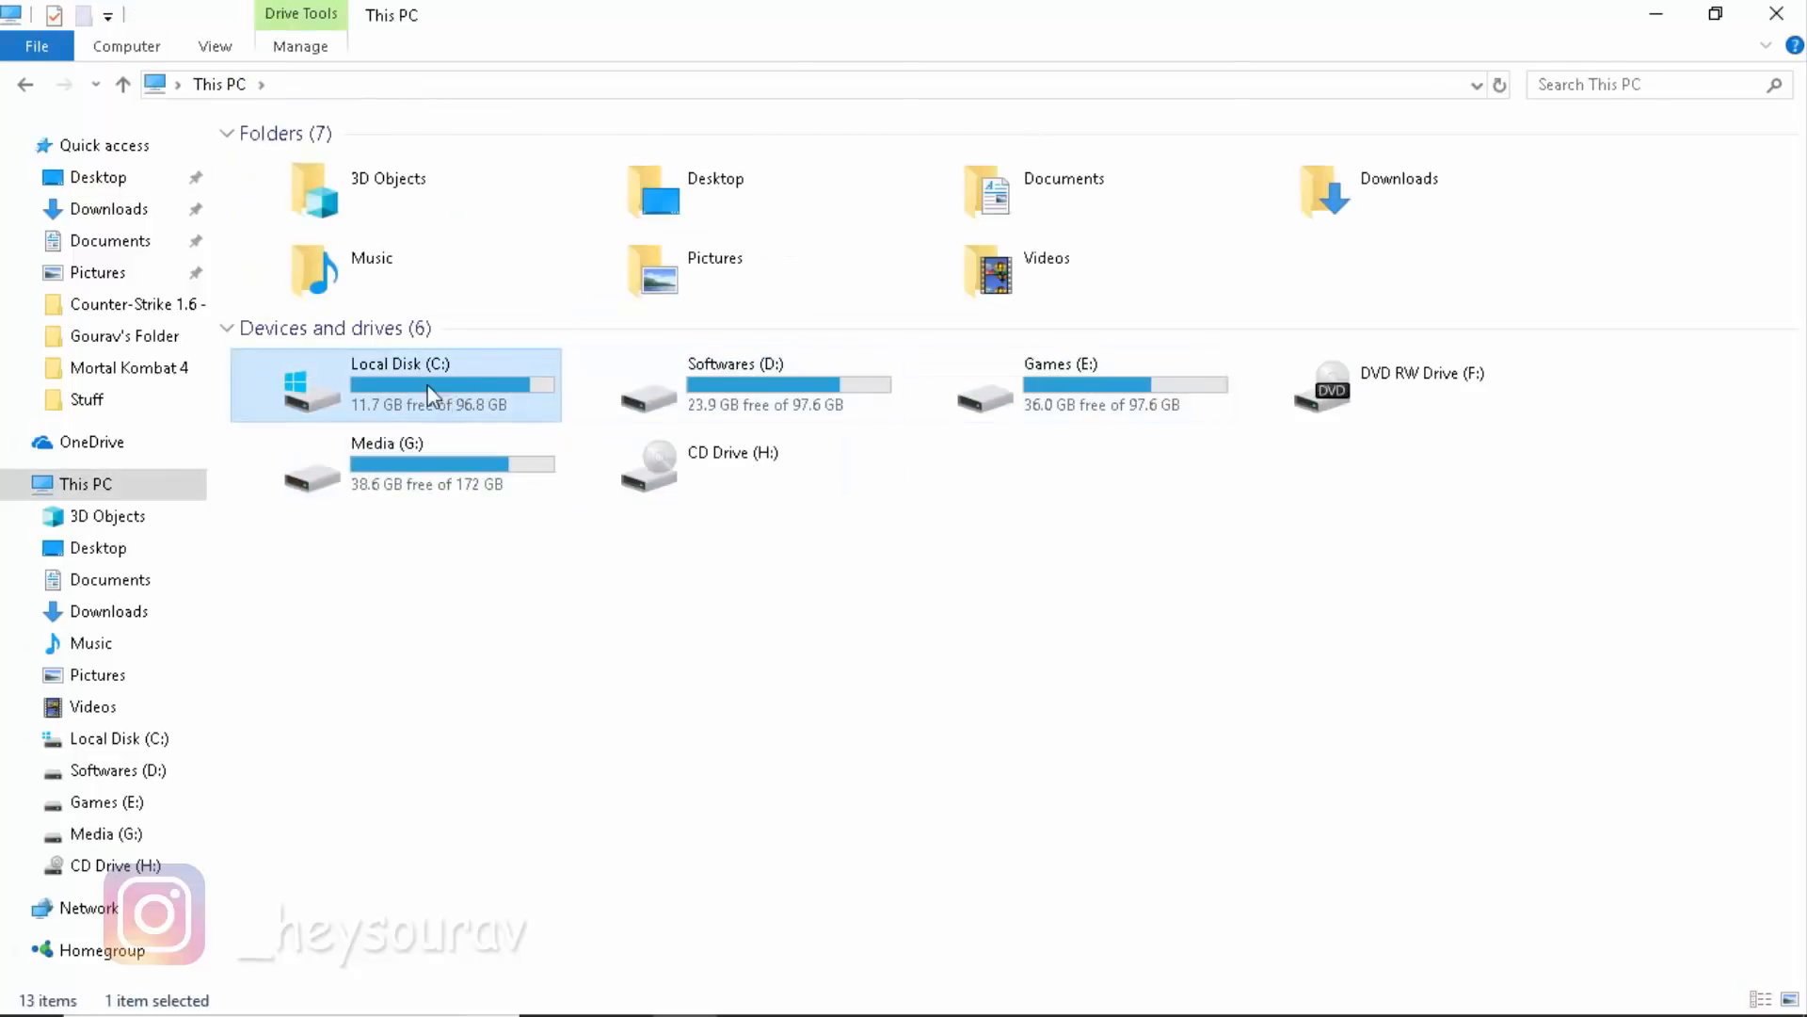
mouse_move(498, 360)
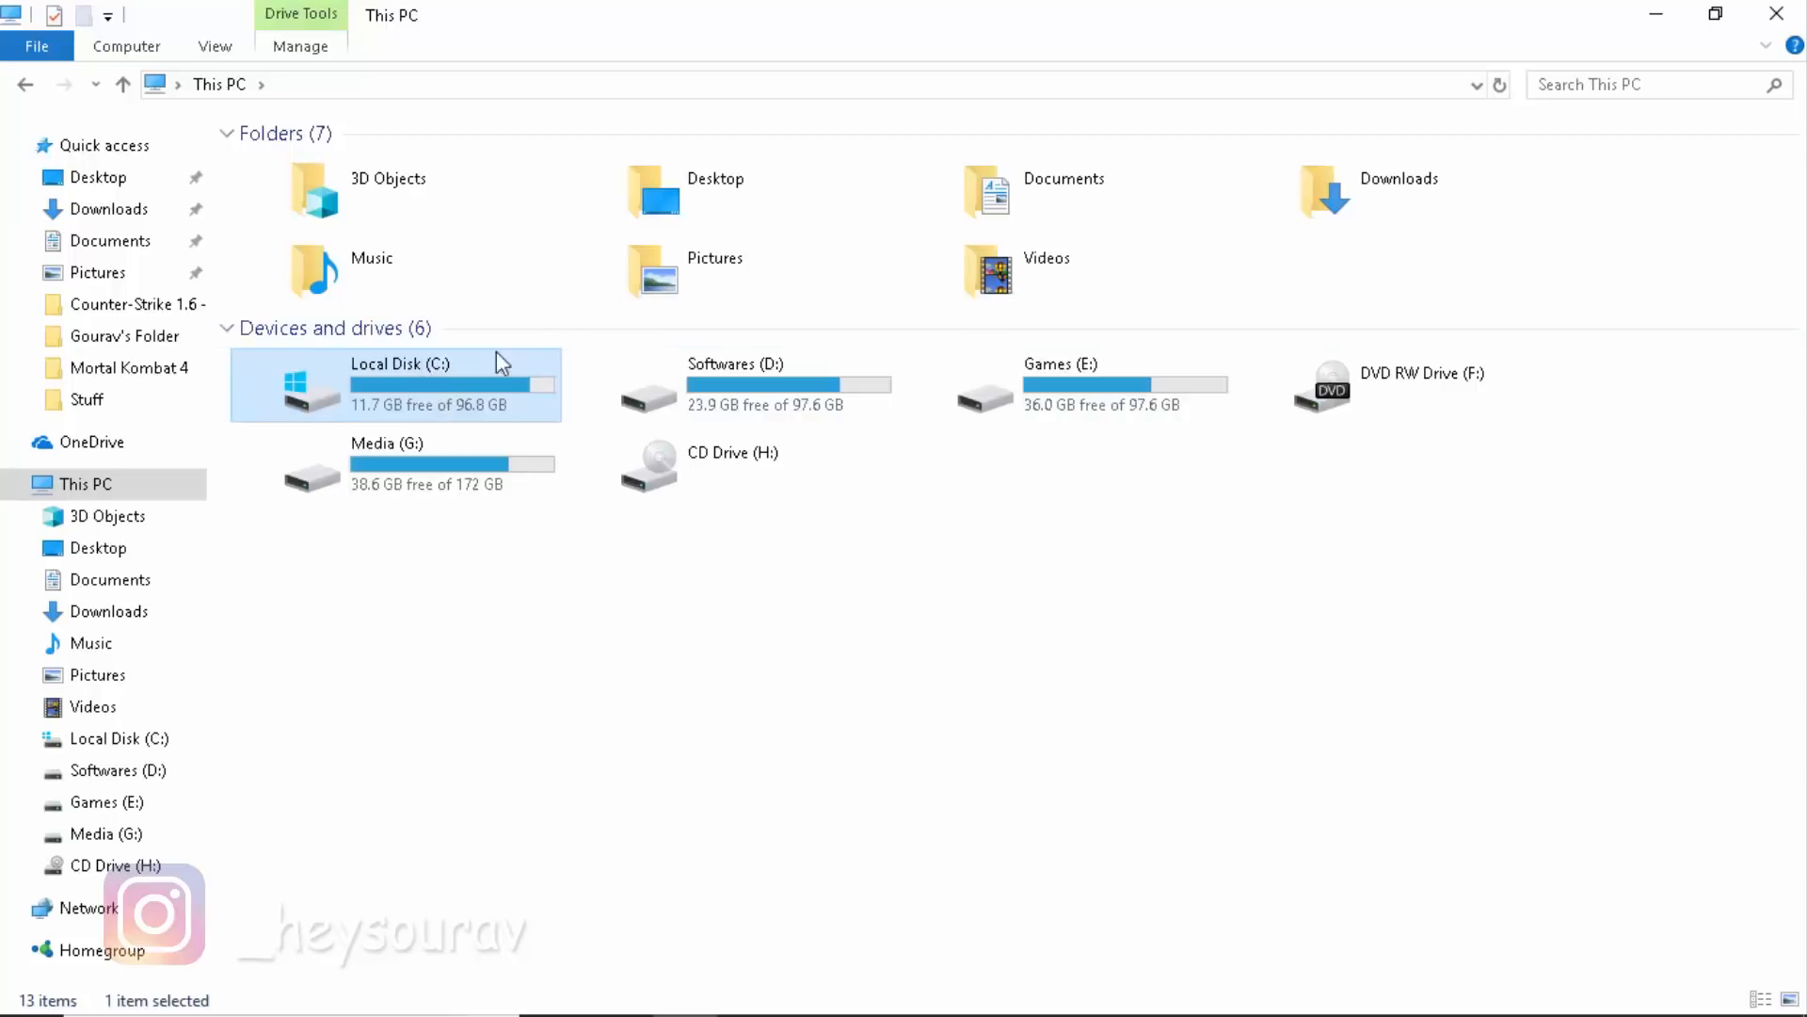
Compare free space on Local Disk (C:) and Softwares (D:), then close File Explorer
click(734, 384)
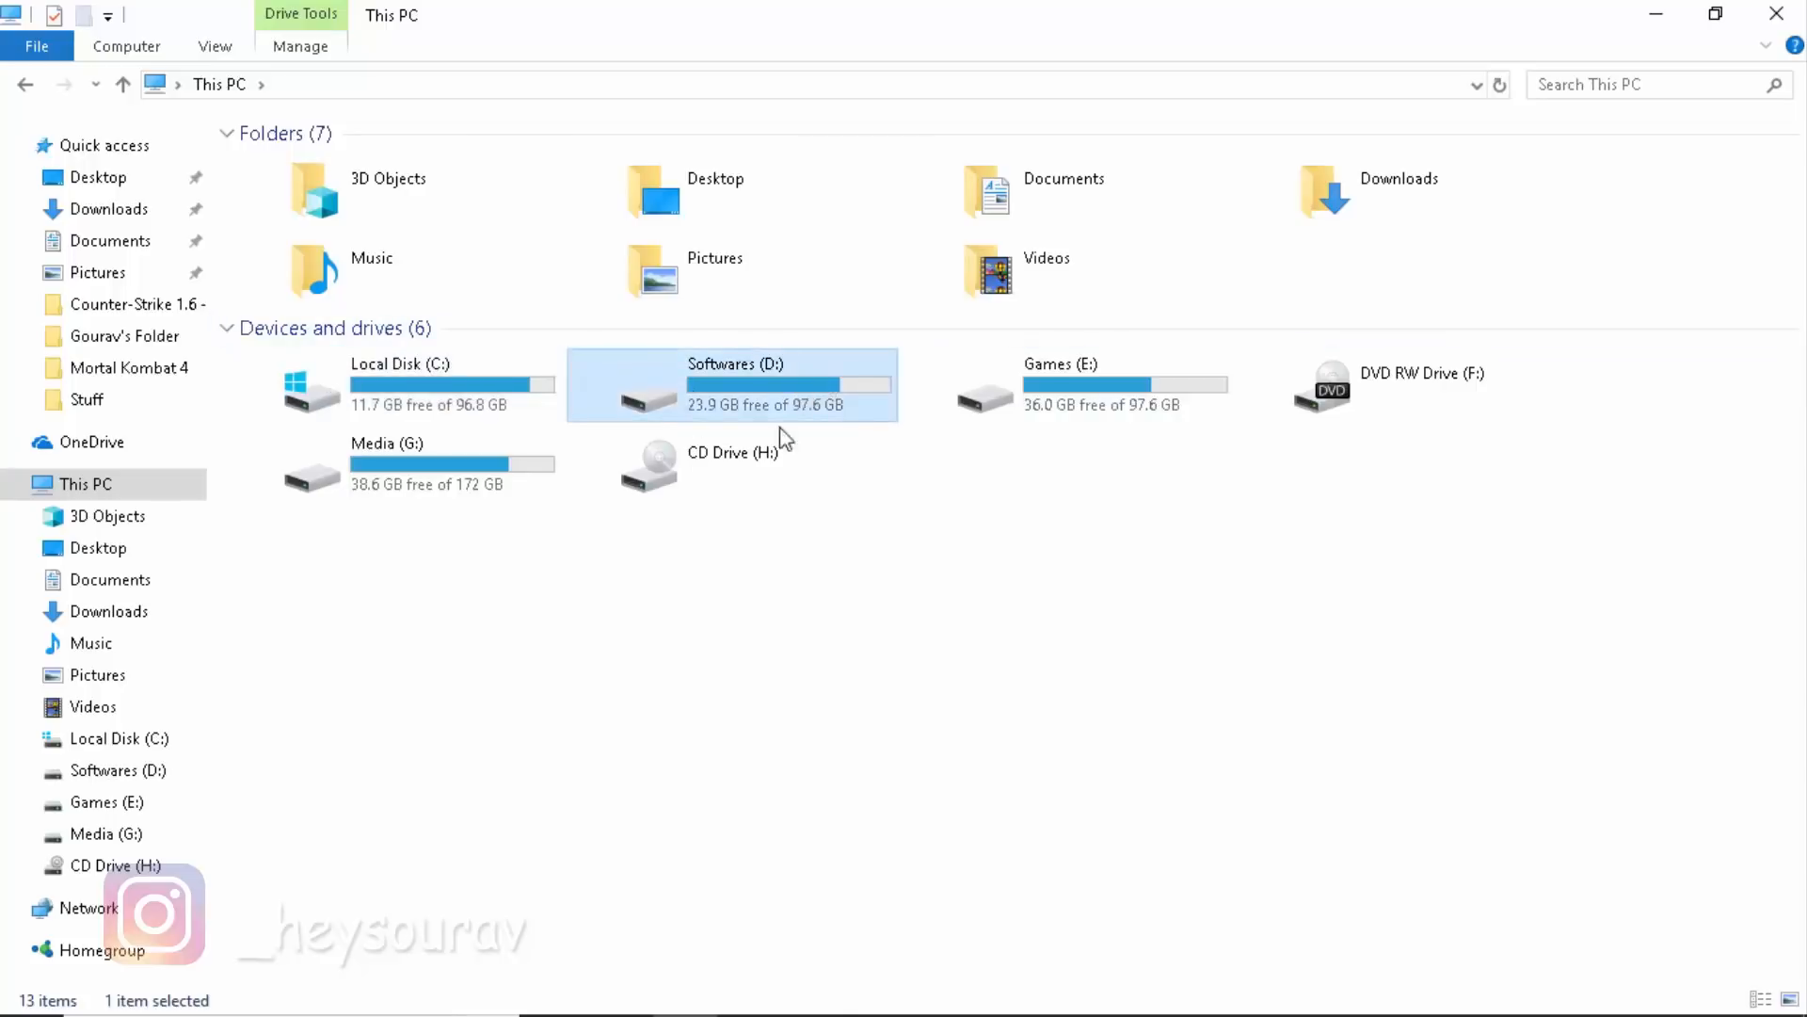
click(387, 461)
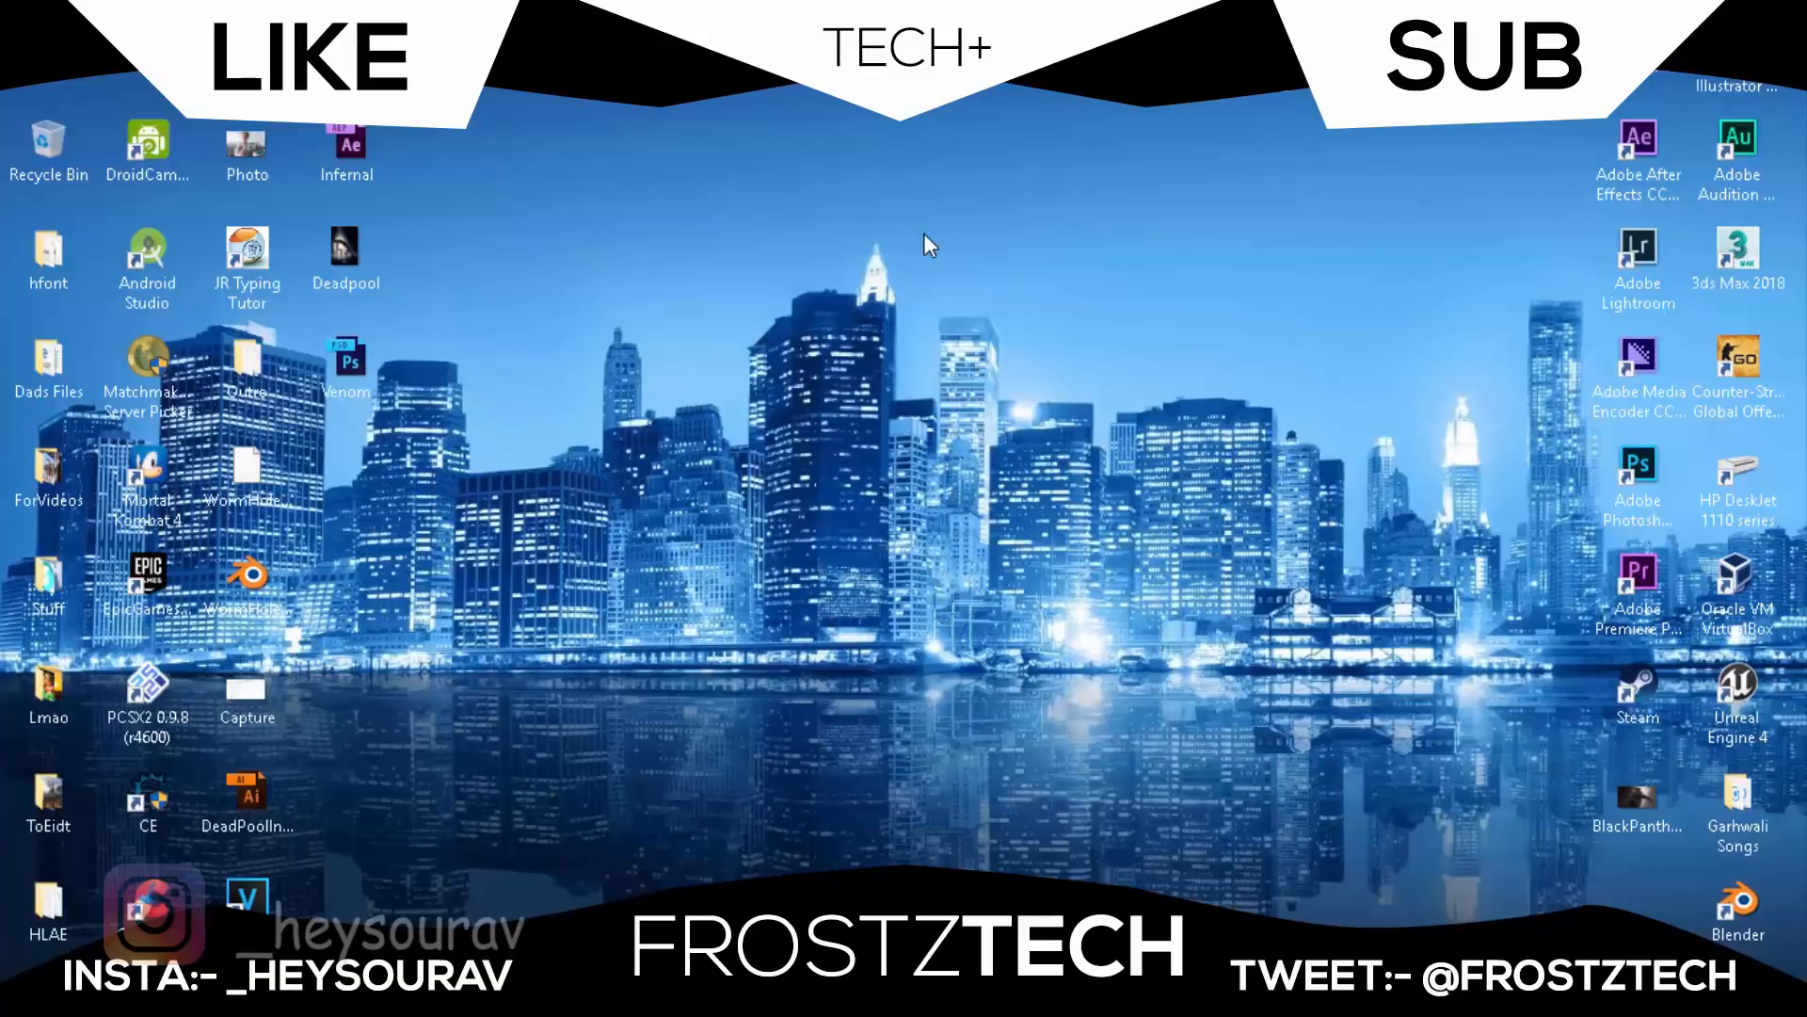
mouse_move(902, 262)
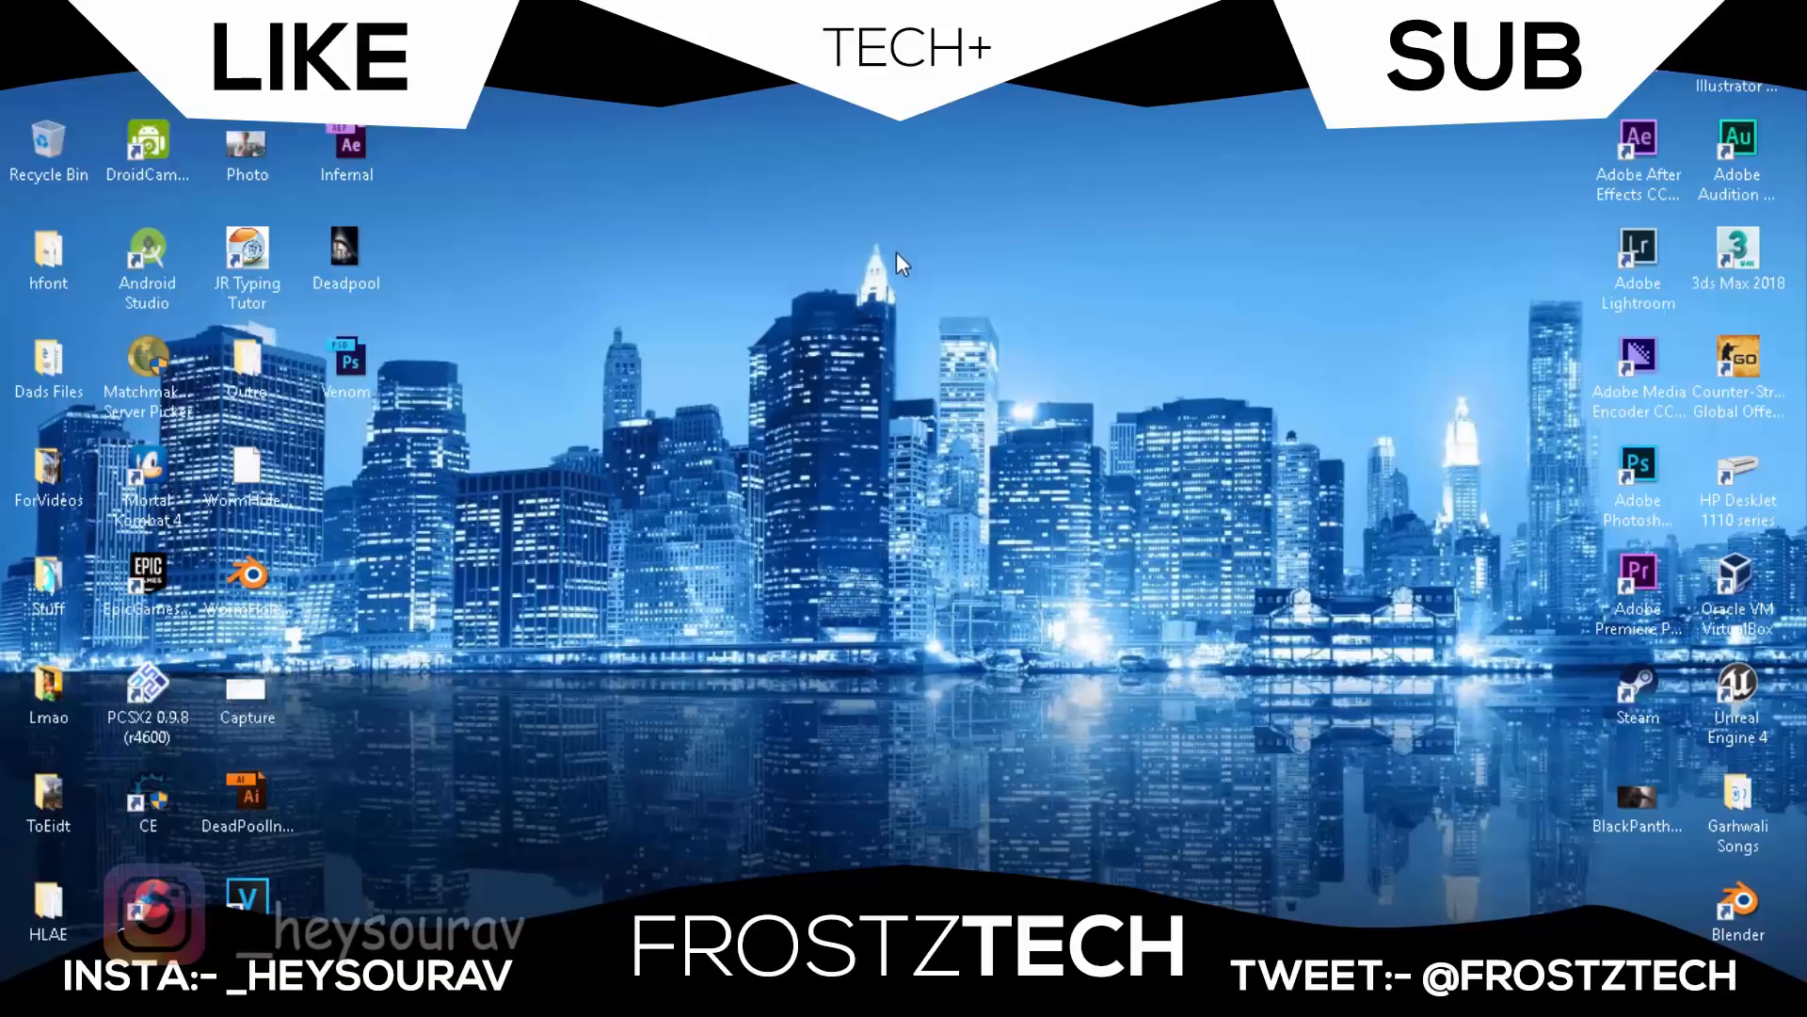
mouse_move(969, 651)
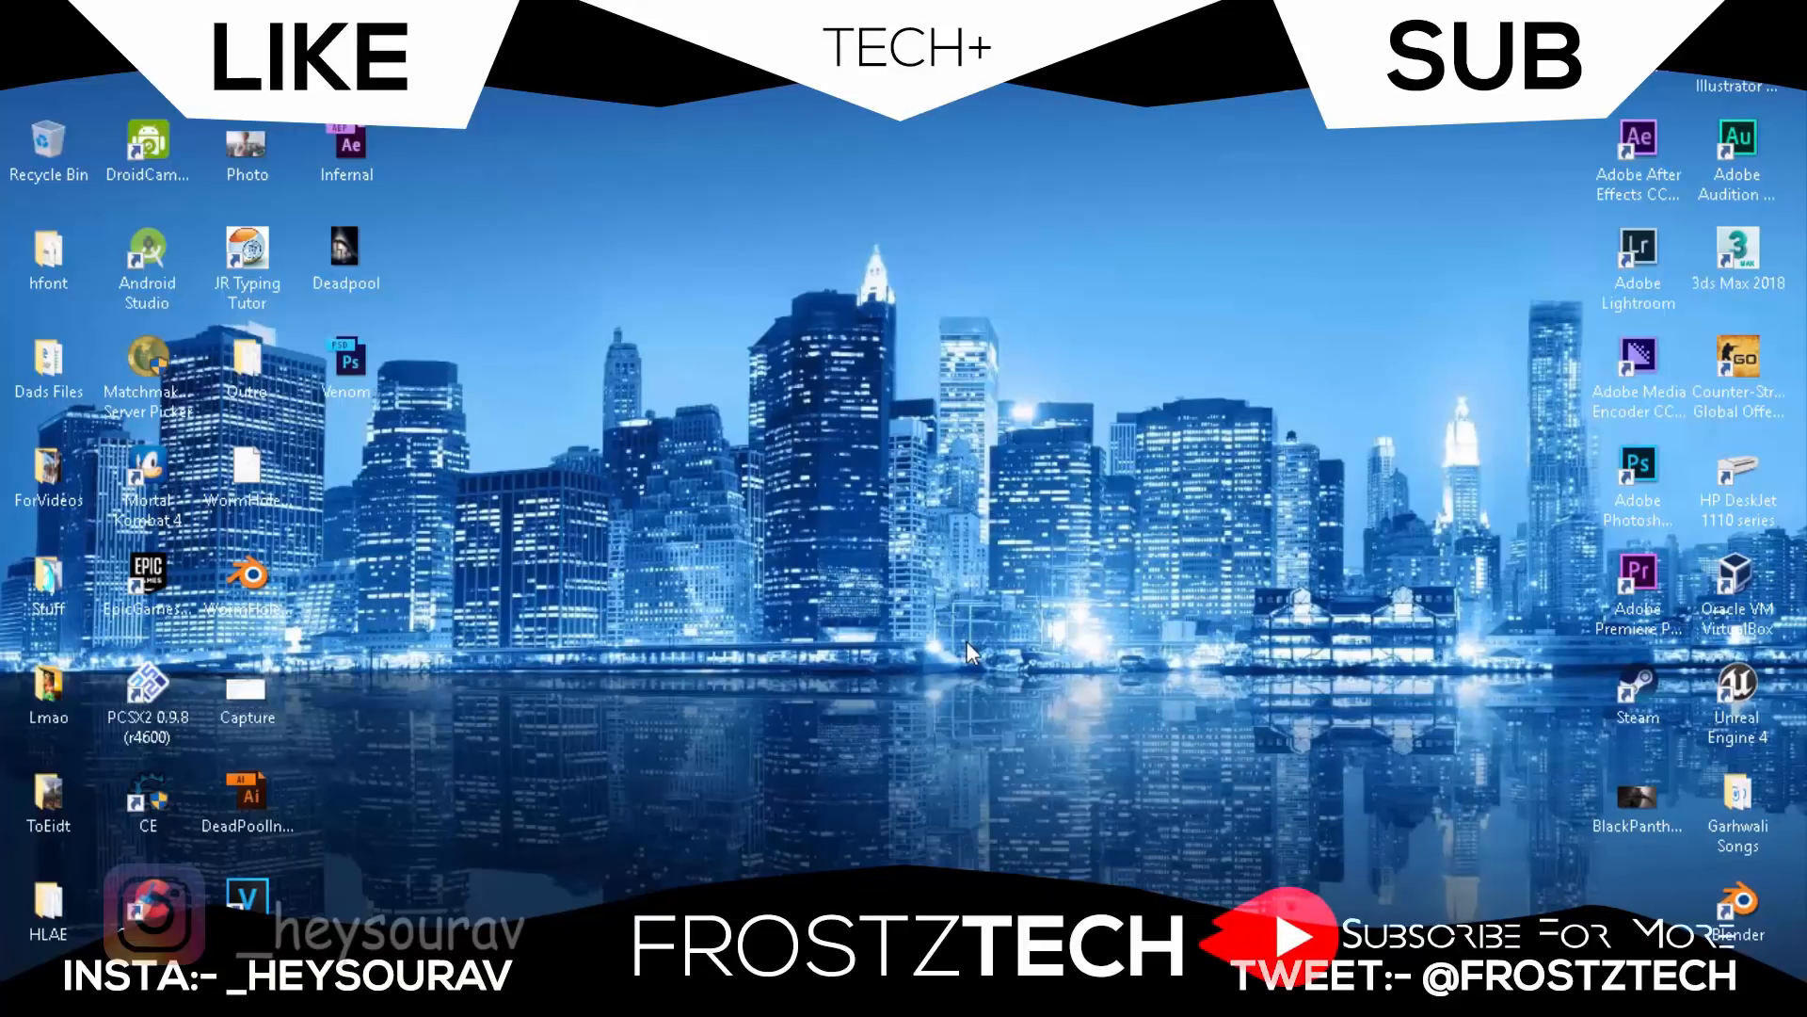